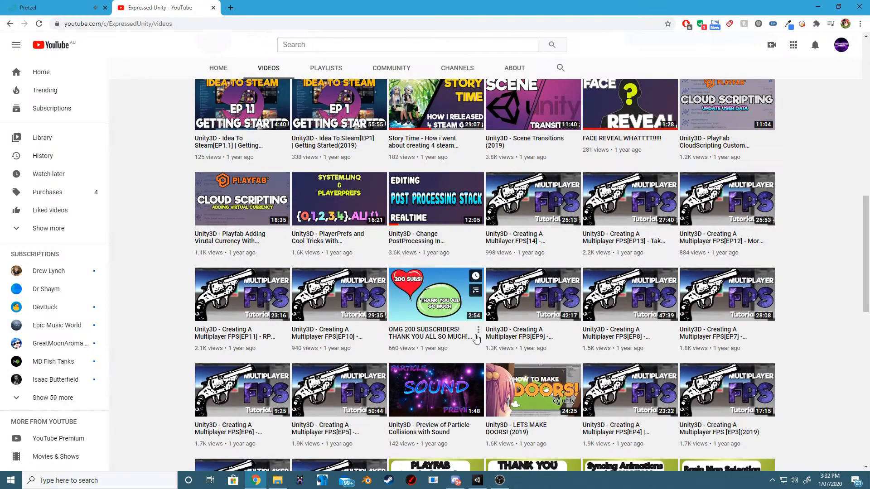
pyautogui.moveTo(392, 259)
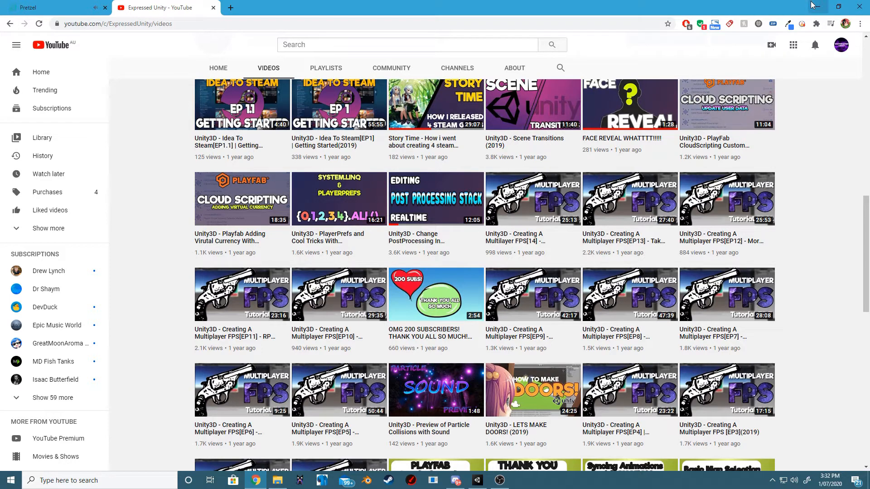
pyautogui.moveTo(791, 17)
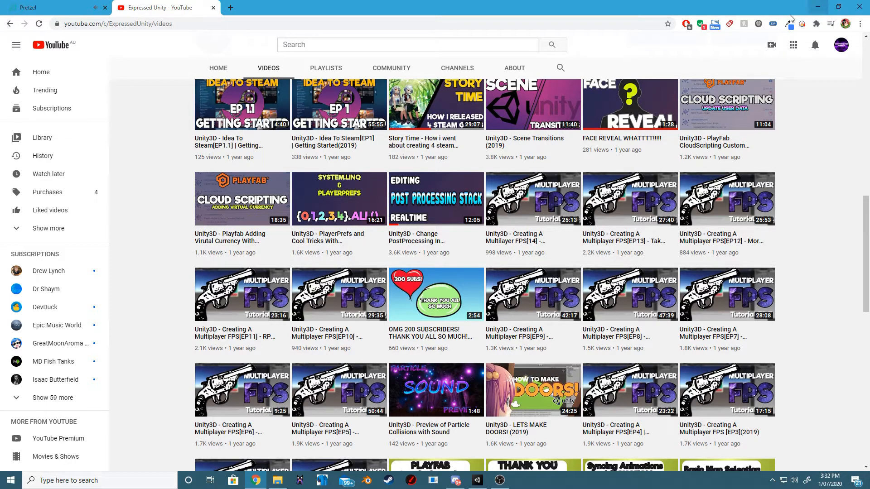
pyautogui.moveTo(457, 166)
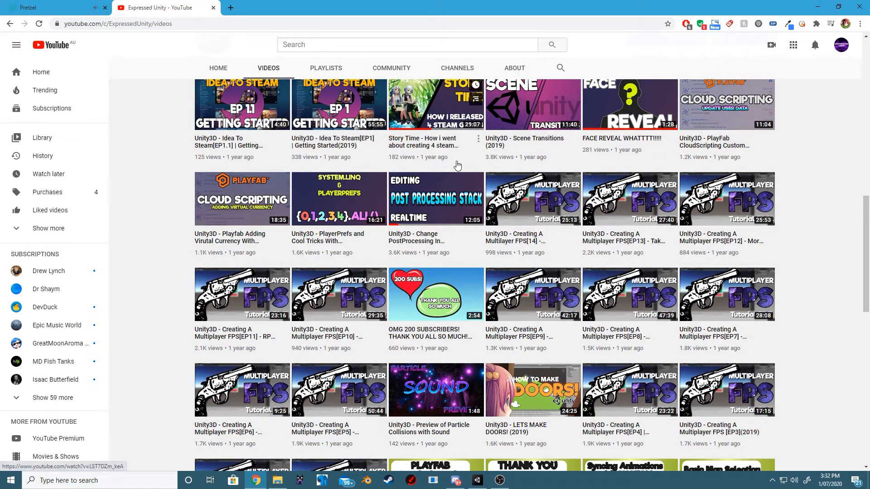
pyautogui.moveTo(401, 209)
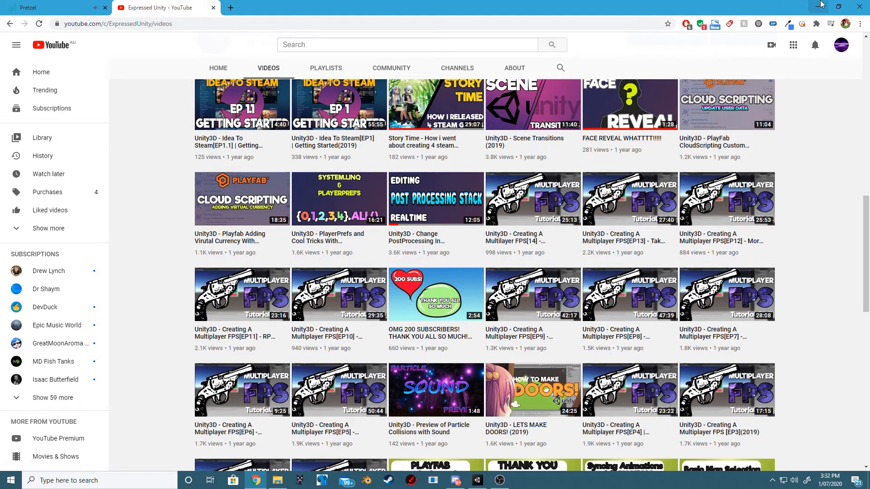
pyautogui.moveTo(805, 4)
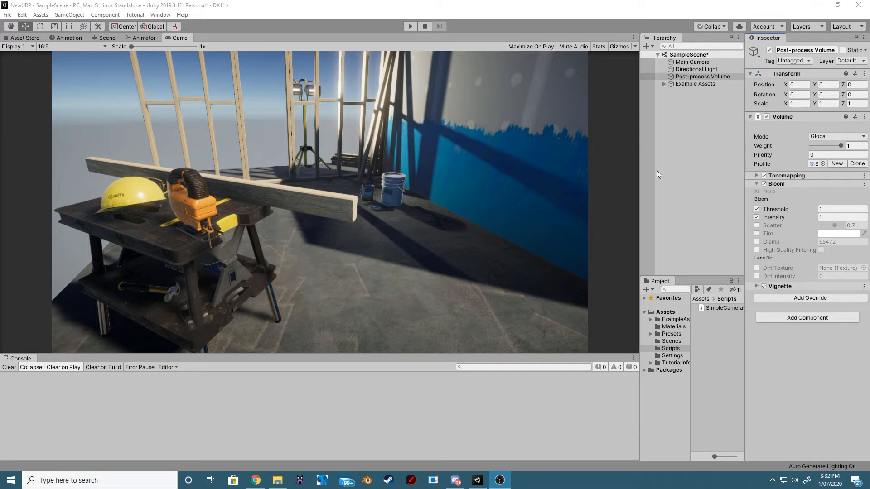
pyautogui.moveTo(644, 140)
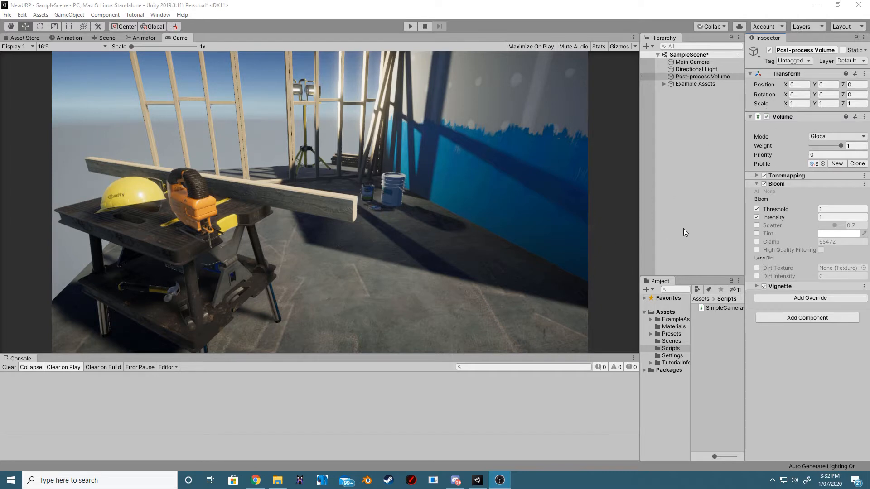
pyautogui.moveTo(720, 221)
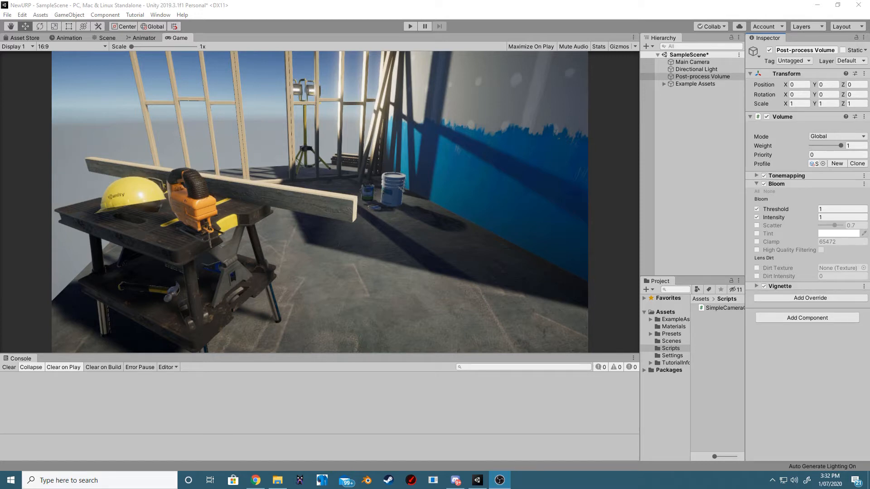
pyautogui.moveTo(683, 151)
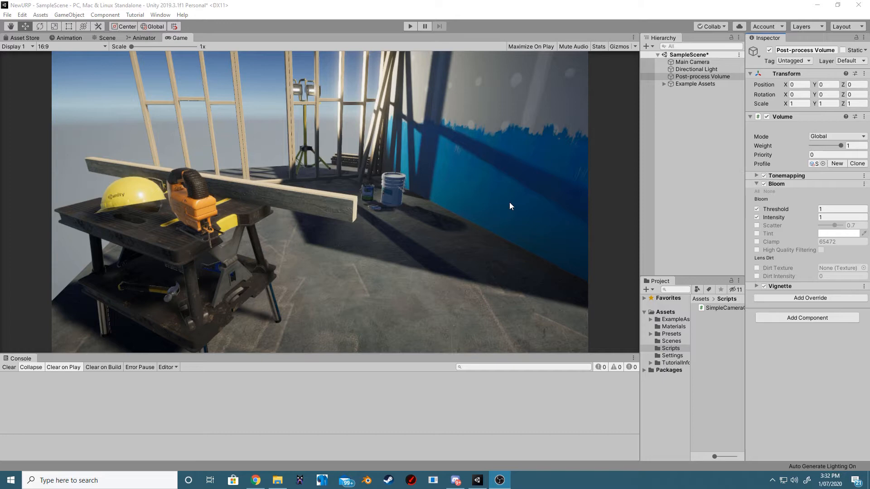
pyautogui.moveTo(739, 162)
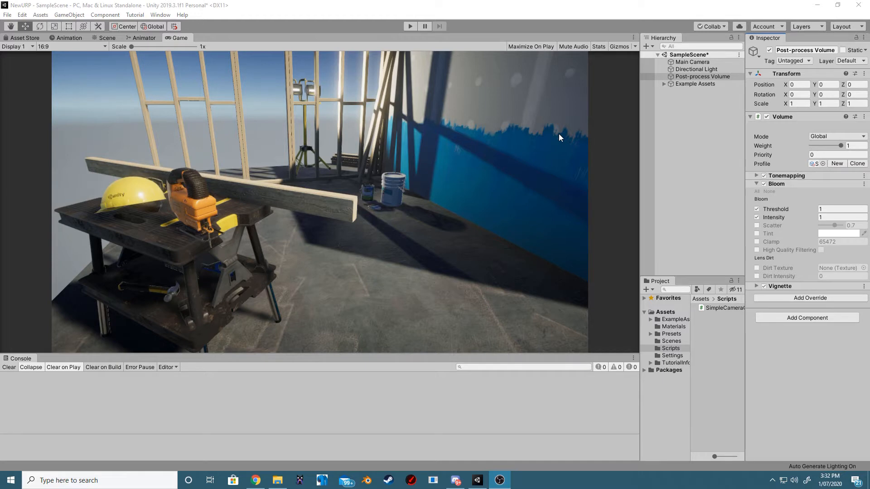
pyautogui.moveTo(631, 177)
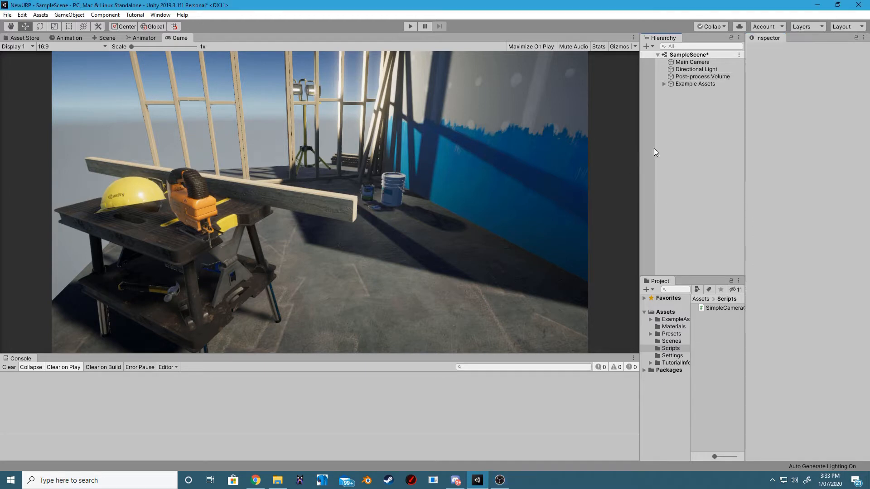
# Deselect the Post-process Volume object in the Hierarchy.
pyautogui.click(702, 77)
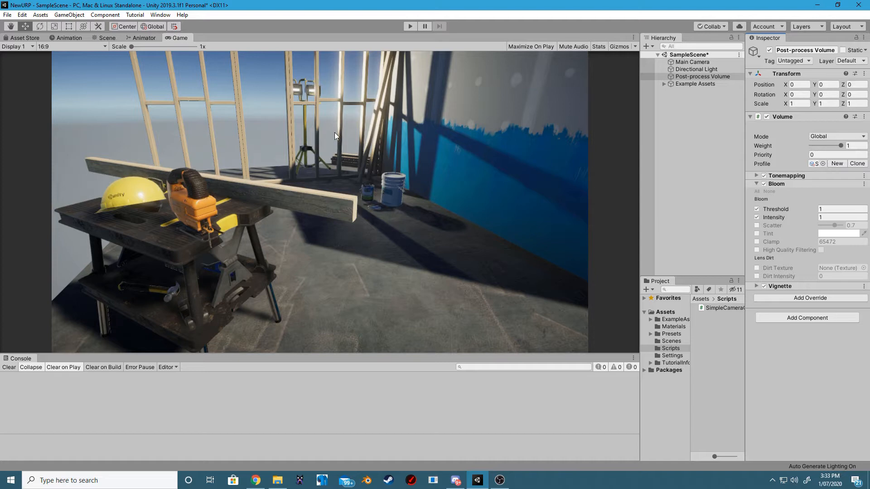
pyautogui.moveTo(687, 212)
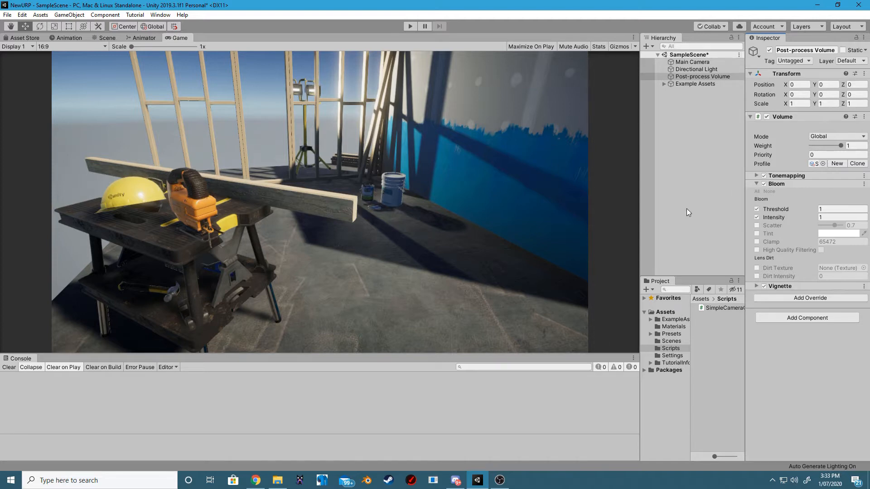
pyautogui.moveTo(381, 102)
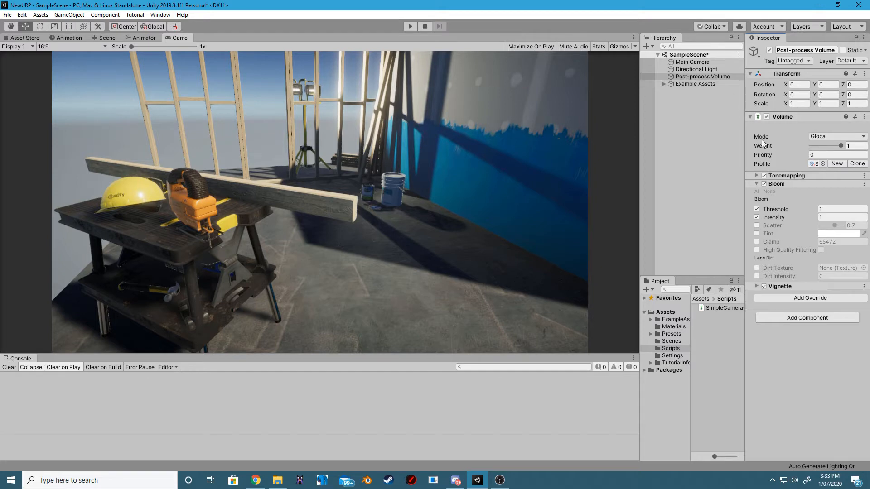
pyautogui.moveTo(789, 252)
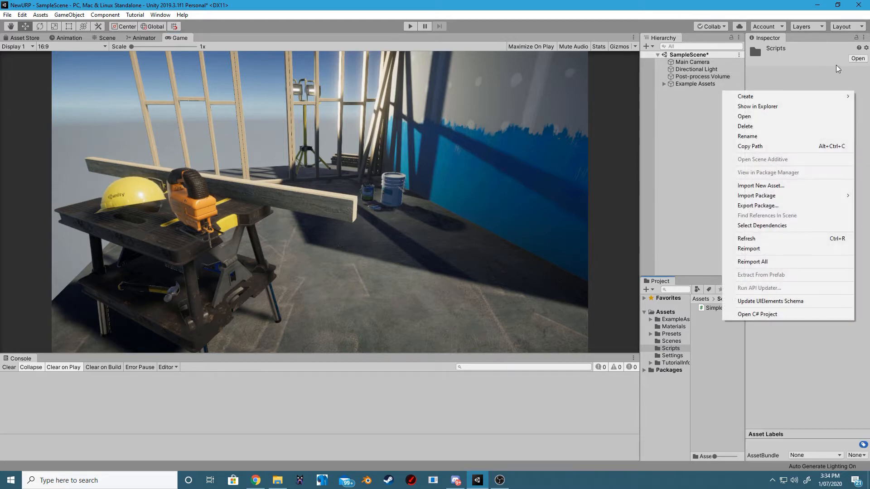
# Create the PostProcessingManager C# script in Scripts and attach it to Post-process Volume.
pyautogui.click(745, 96)
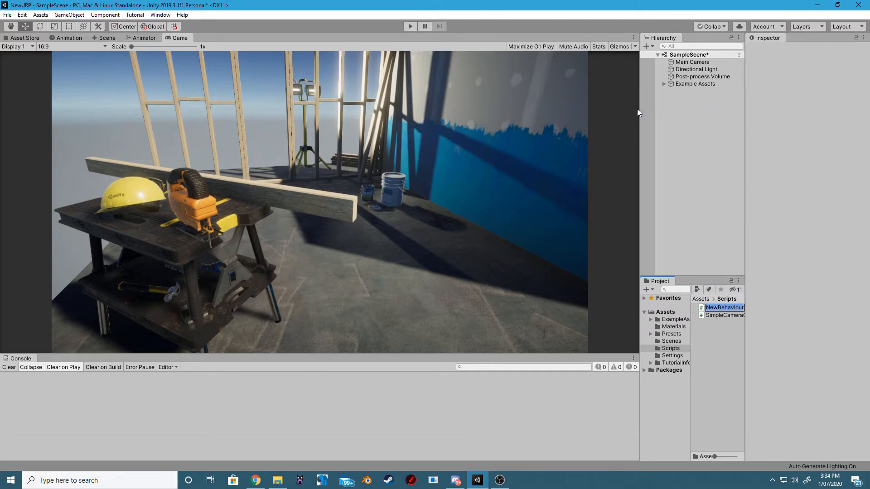
pyautogui.write('PostProces')
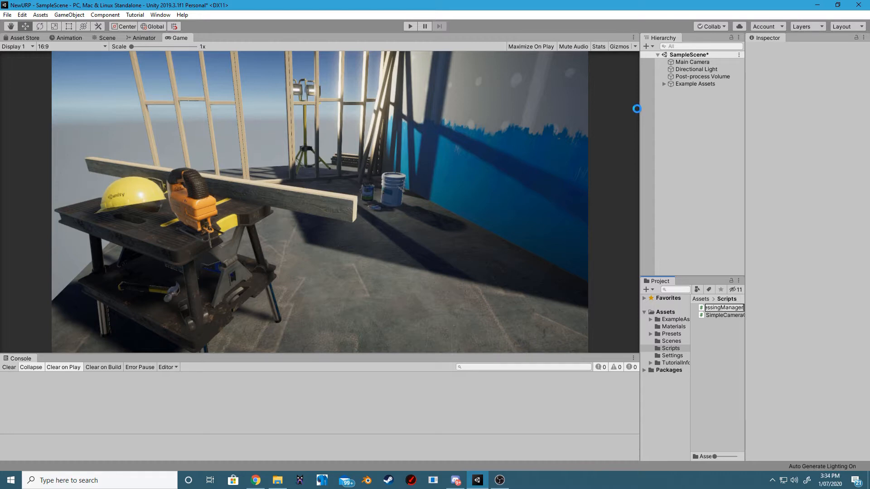
pyautogui.click(702, 76)
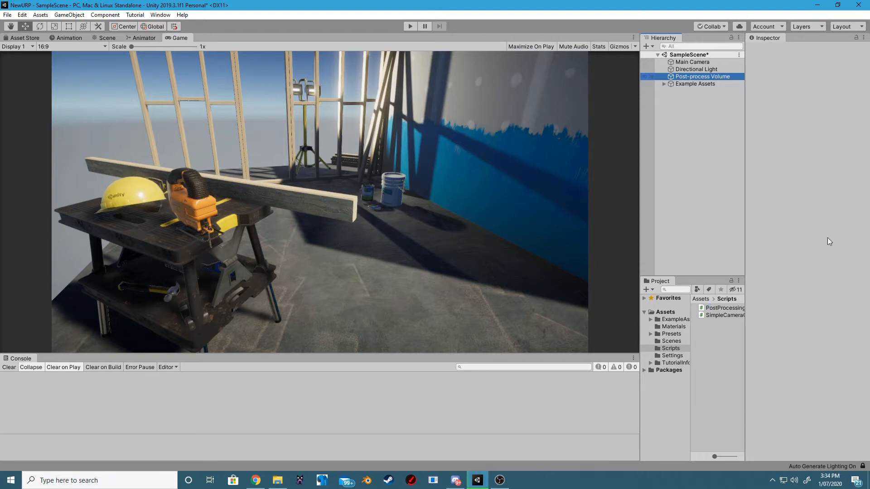
pyautogui.click(702, 76)
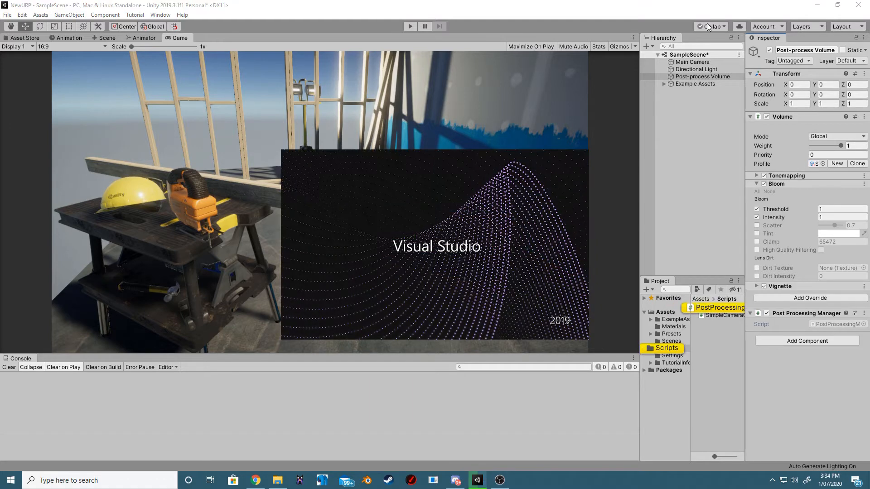
# Add 'using UnityEngine.Rendering;' and 'using UnityEngine.Rendering.Universal;' to the script and save.
pyautogui.click(521, 480)
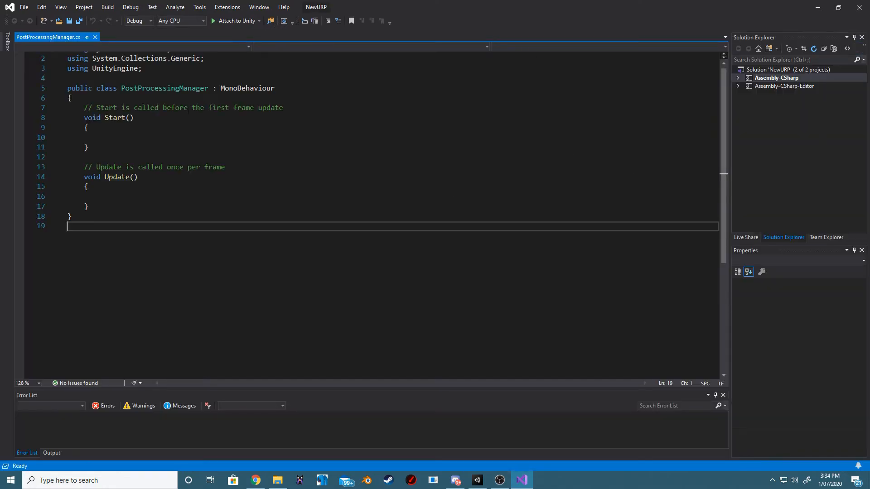
pyautogui.write('using')
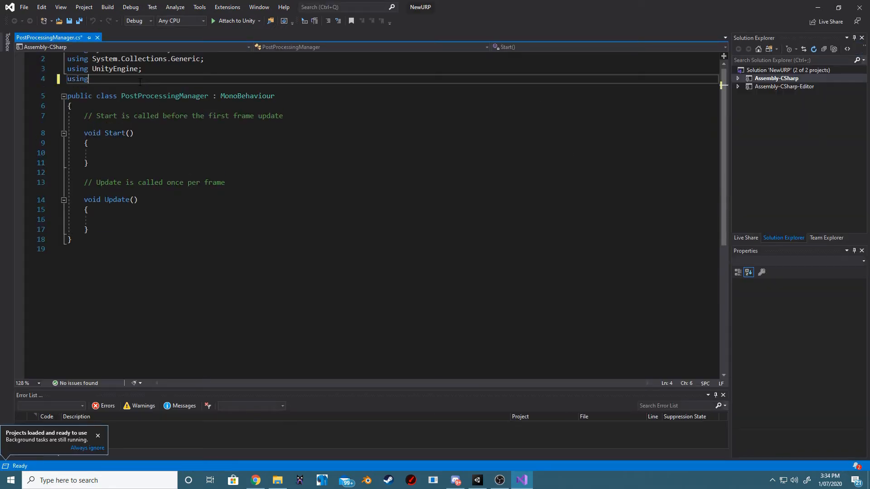
pyautogui.write('UnityEngine.rendering;')
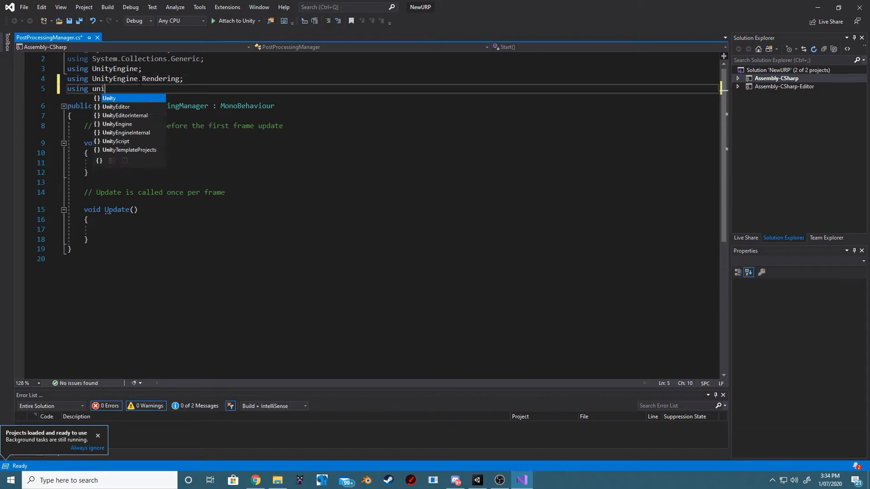
pyautogui.write('UnityEngine.Rendering')
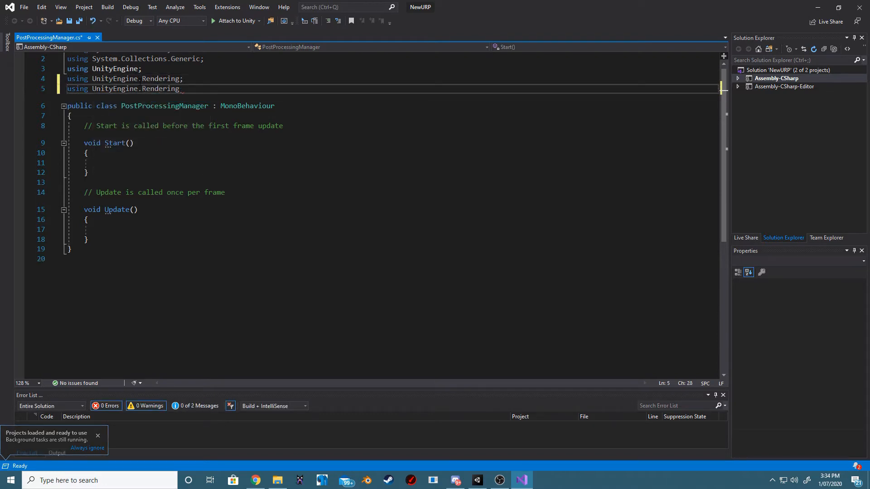
pyautogui.write('.Universal;')
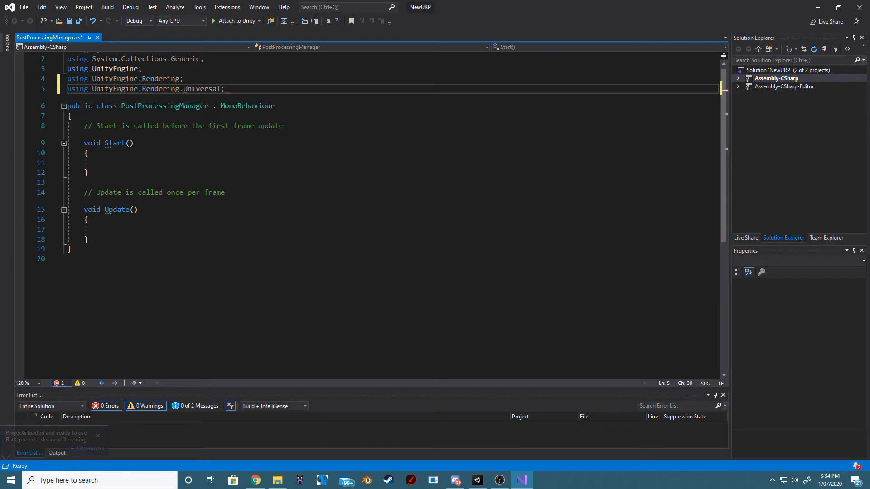
pyautogui.press('Ctrl+S')
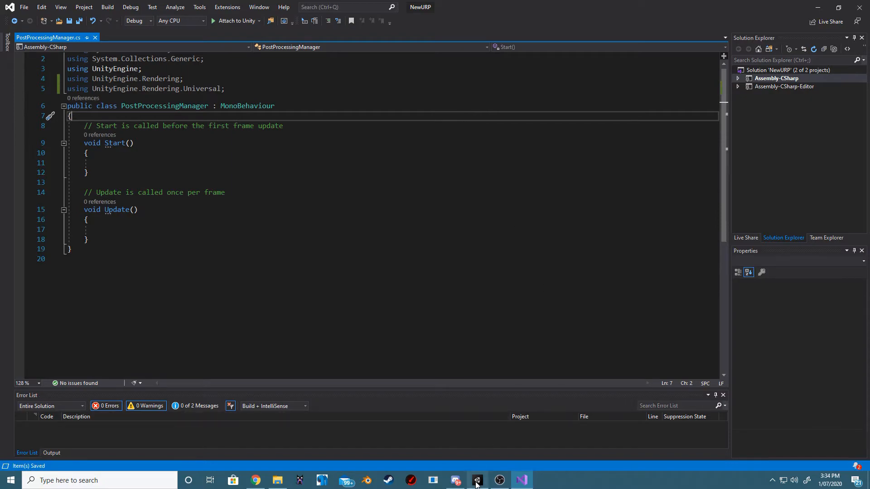
# Add a public Volume field and undo the partial GetComponent<Volume> line in Start().
pyautogui.click(477, 480)
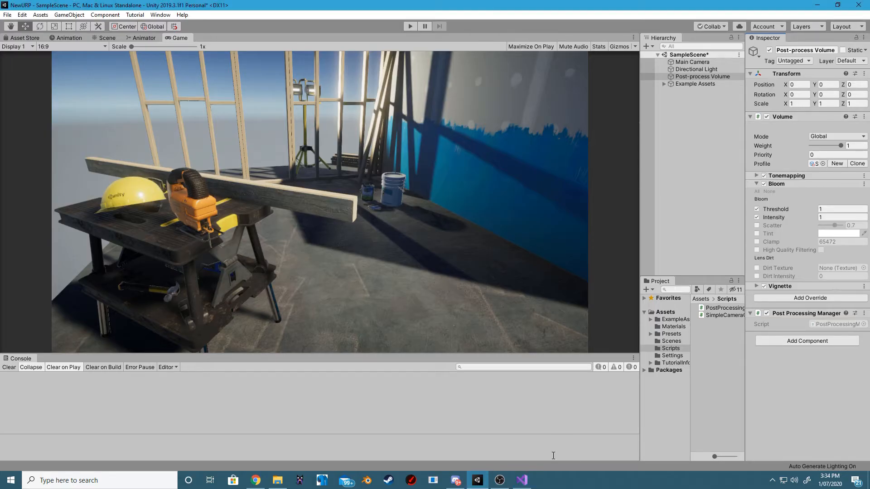
pyautogui.click(520, 479)
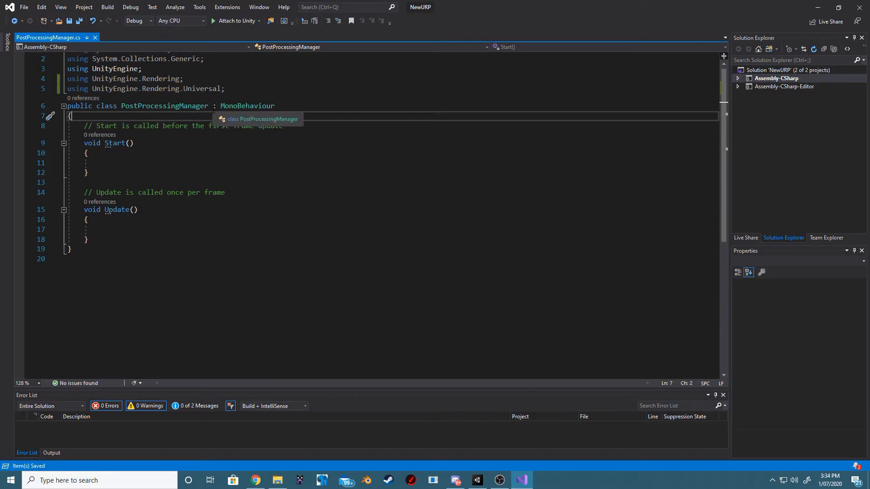
pyautogui.press('Enter')
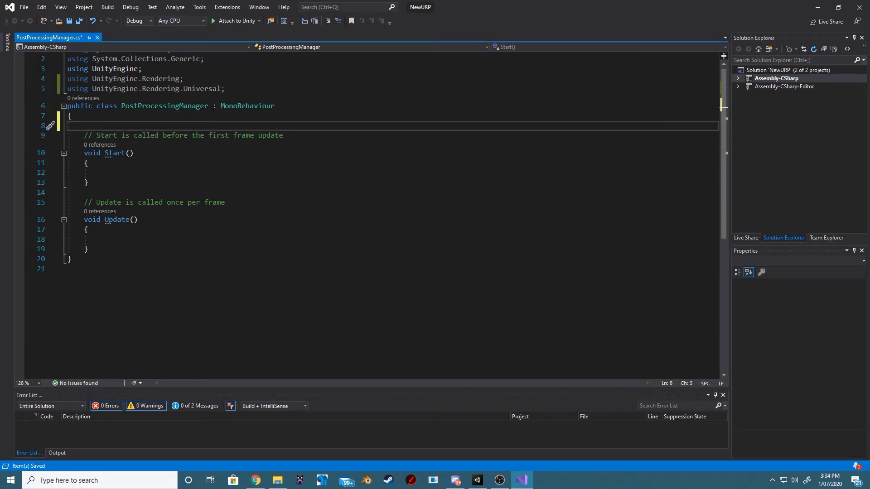
pyautogui.write('public Volume volume;')
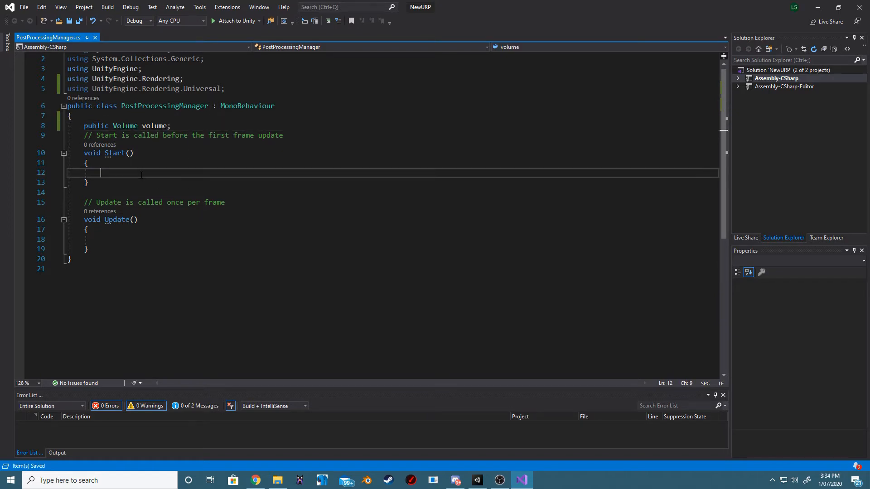
pyautogui.write('GetComponent<v>')
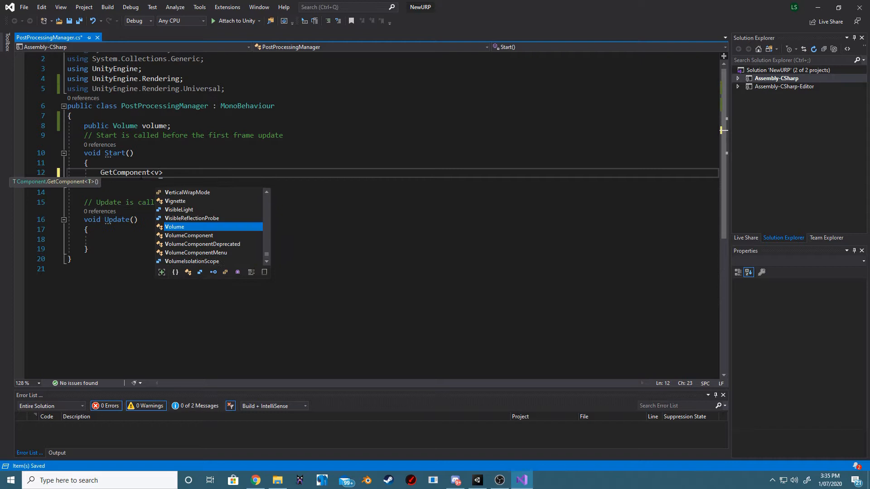
pyautogui.write('ol')
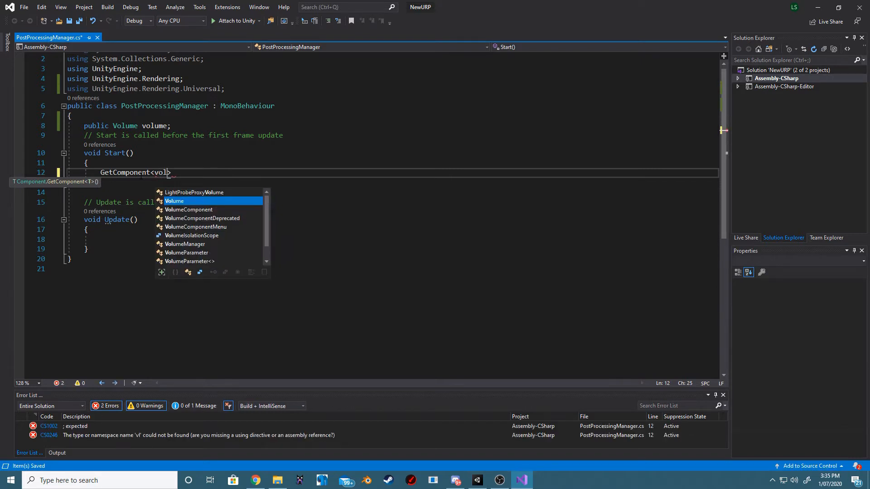
pyautogui.press('ctrl+z')
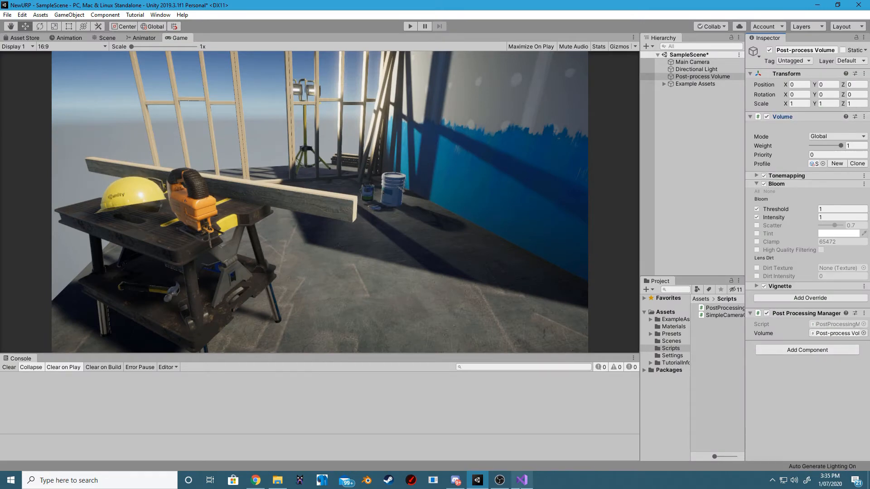
pyautogui.click(521, 479)
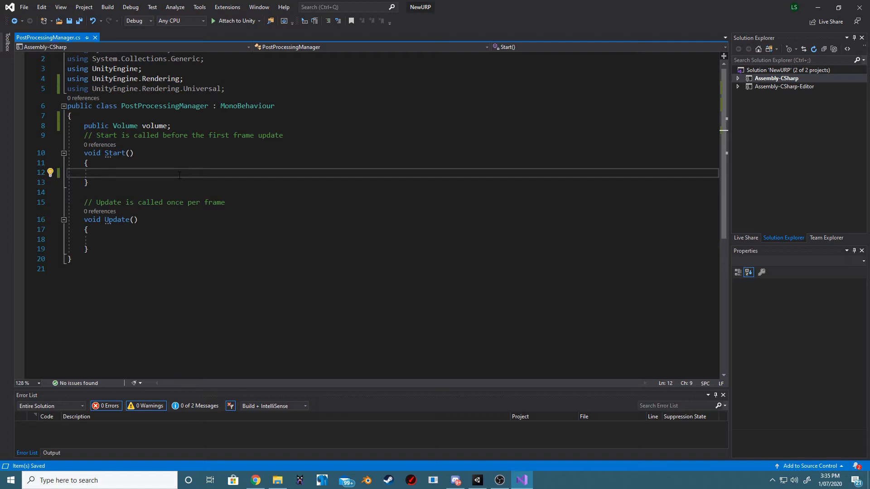
# In Start(), declare a local Bloom and add if(volume.profile.TryGet<Bloom>(out bloom)).
pyautogui.write('B')
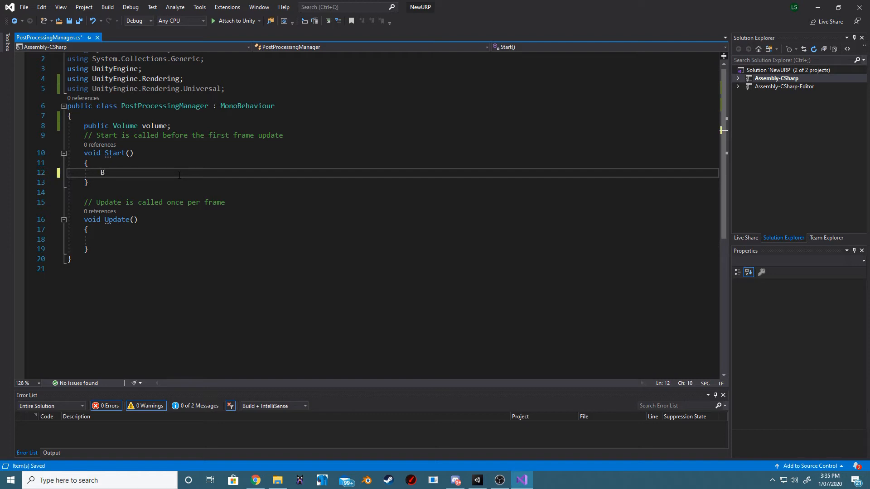
pyautogui.write('loom bloom;')
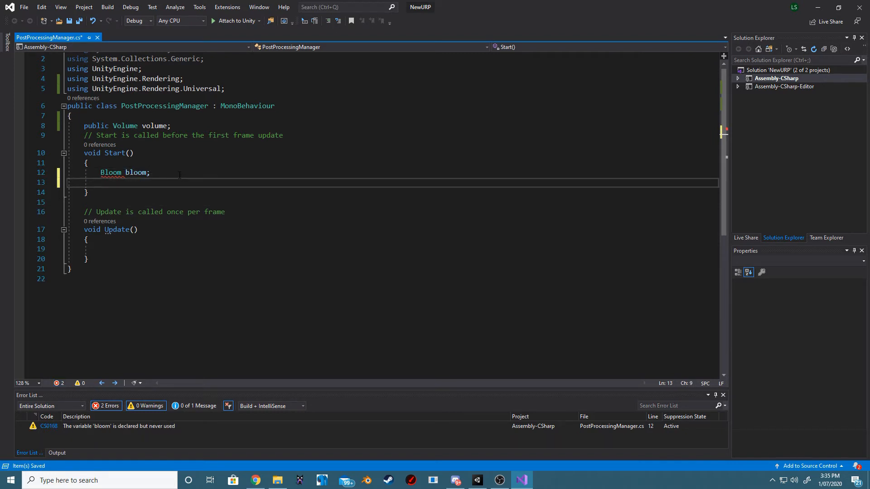
pyautogui.write('if()')
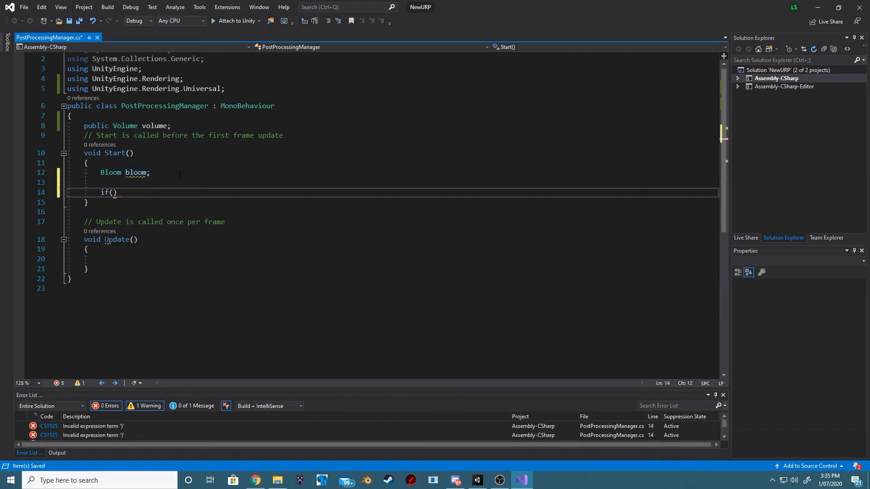
pyautogui.write('volume')
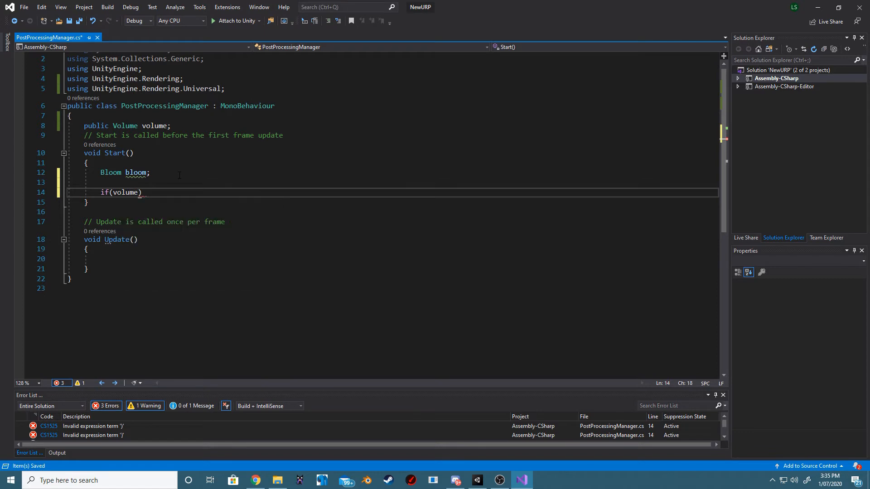
pyautogui.write('.profile')
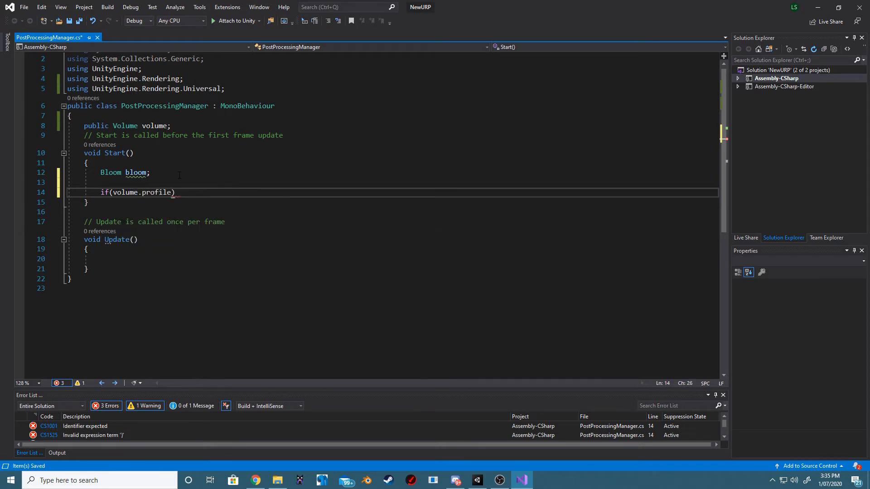
pyautogui.write('.get')
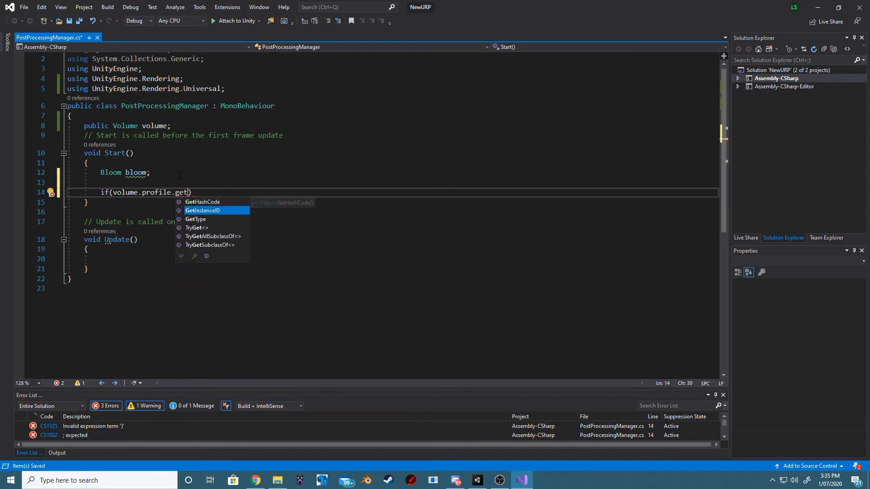
pyautogui.write('TryGet<>')
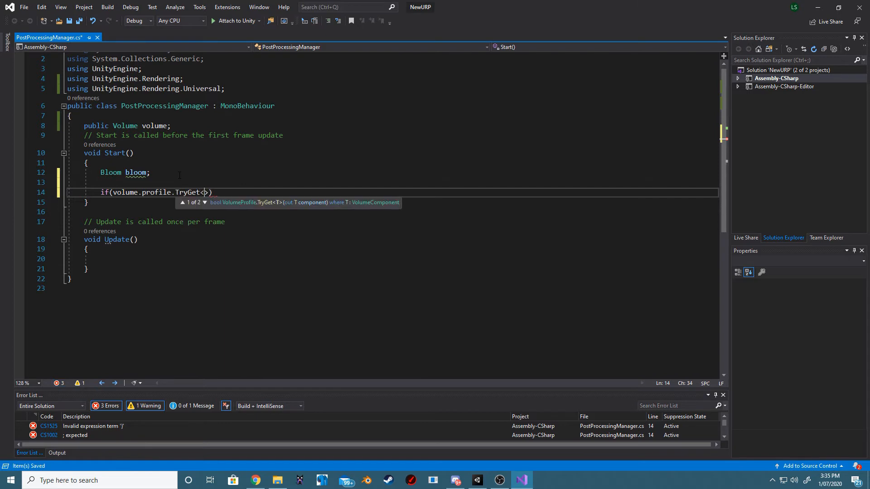
pyautogui.write('Bloom')
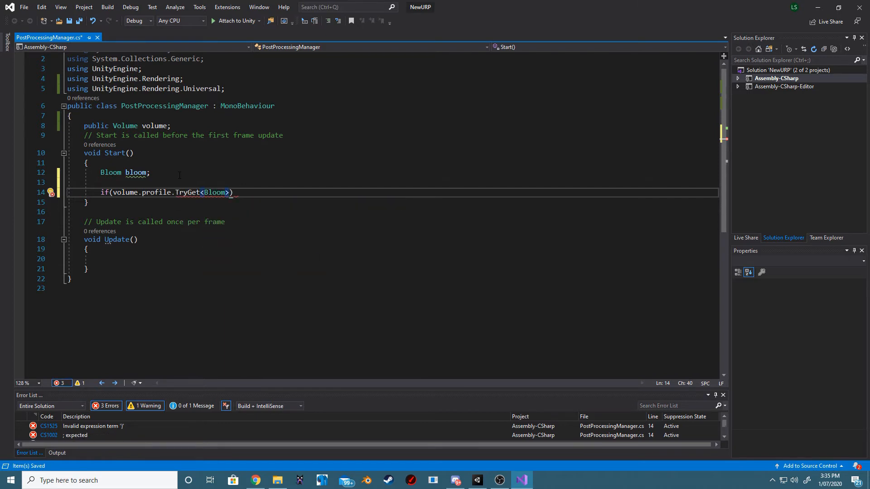
pyautogui.write('(')
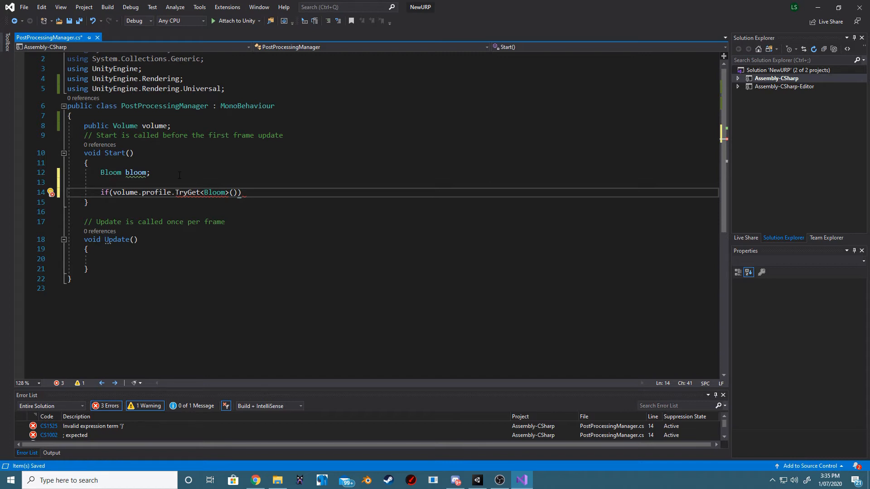
pyautogui.write('o')
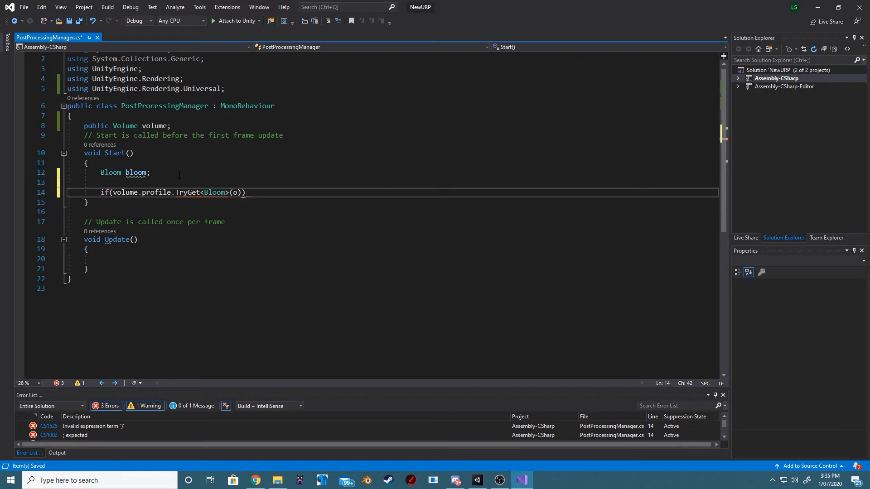
pyautogui.write('out bloom')
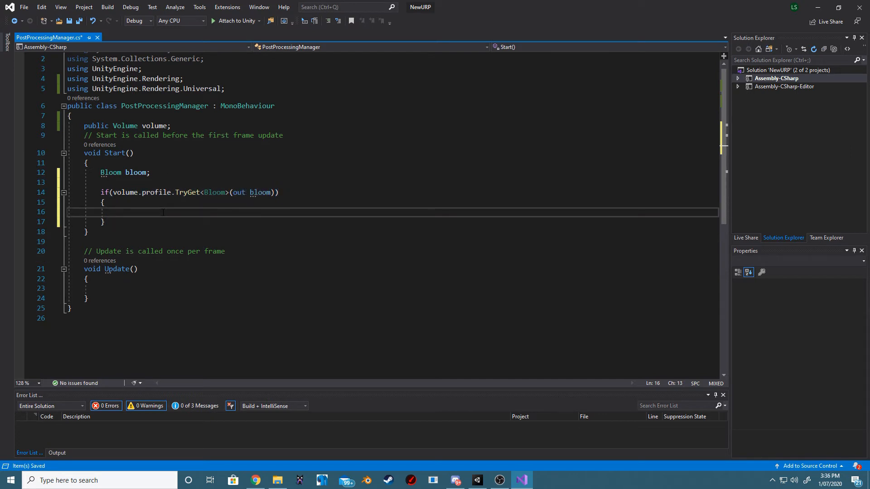
# Set bloom.intensity.value = 100 inside the TryGet block.
pyautogui.write('bloom.')
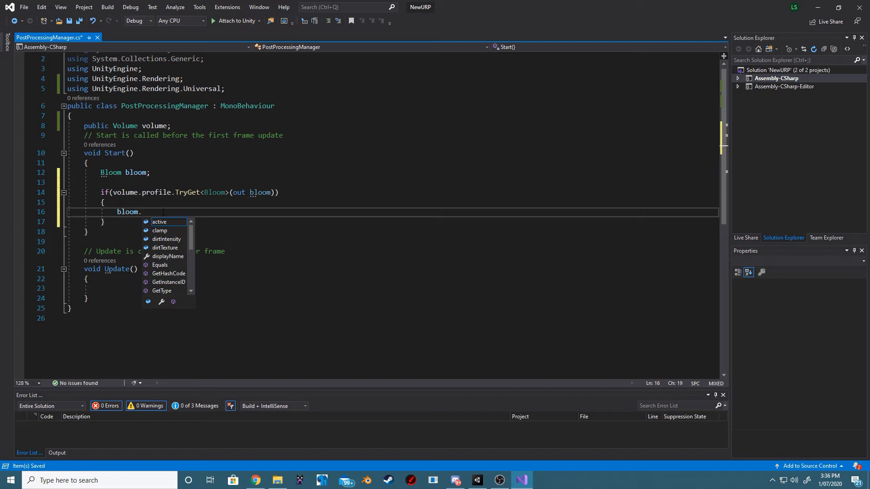
pyautogui.write('intensity.')
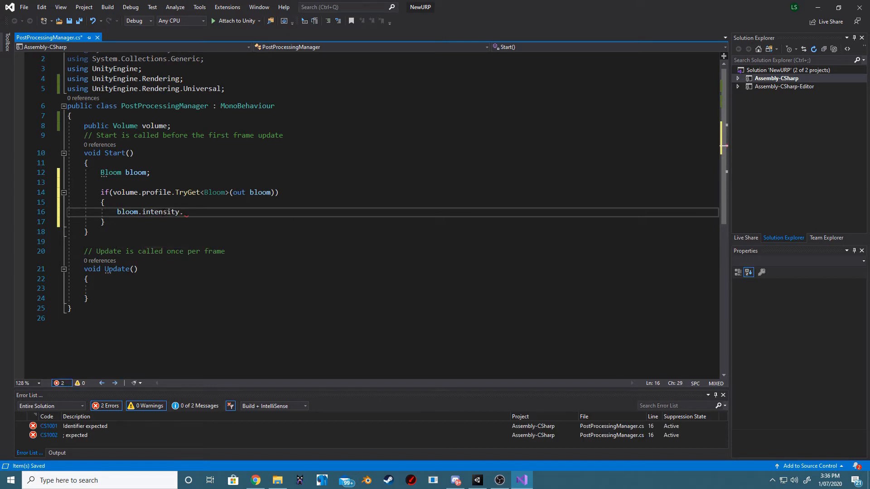
pyautogui.write('value =')
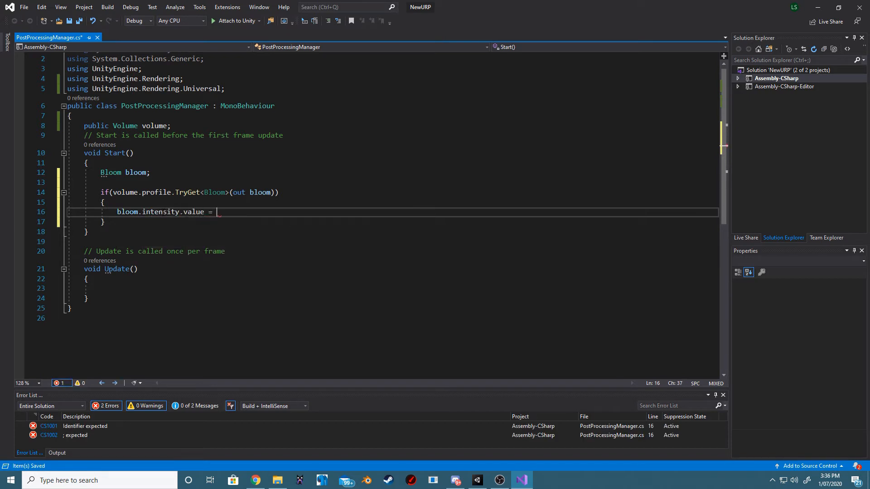
pyautogui.write('100;')
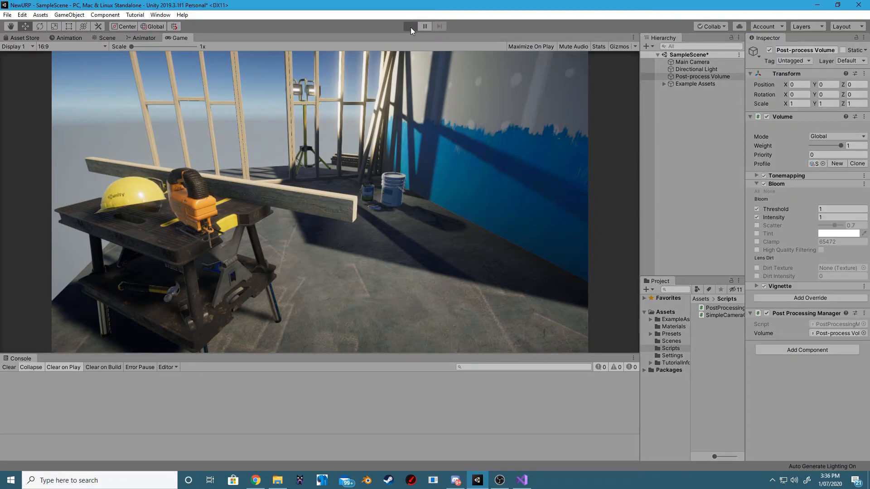
# Play the scene to test bloom intensity 100, then return to Visual Studio.
pyautogui.click(408, 26)
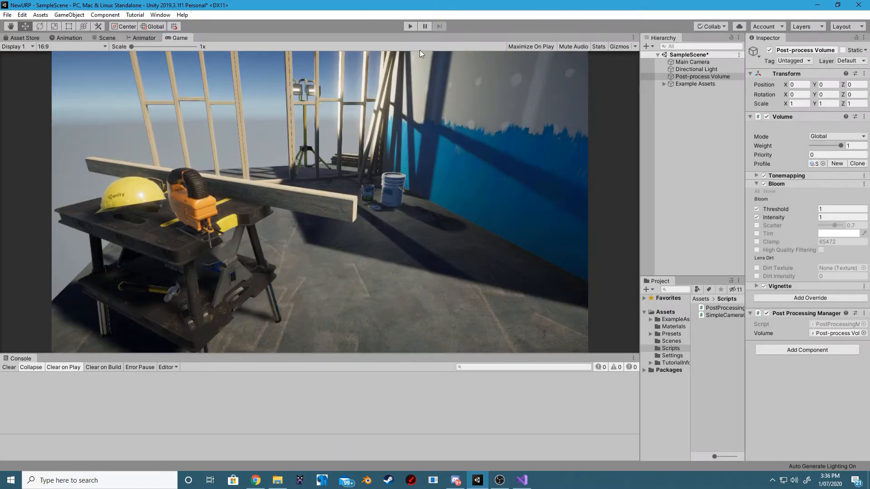
pyautogui.click(521, 480)
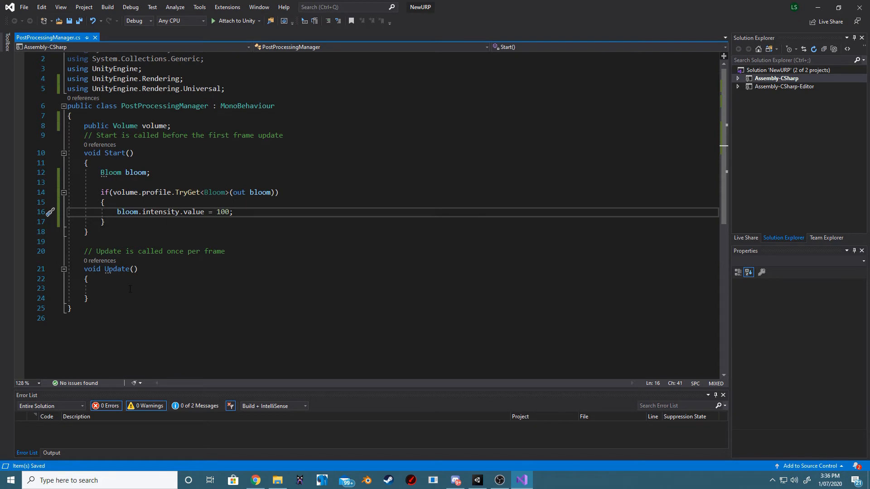
# Rename Update() to FixedUpdate() and remove the 'Bloom bloom;' line from Start().
pyautogui.doubleClick(116, 269)
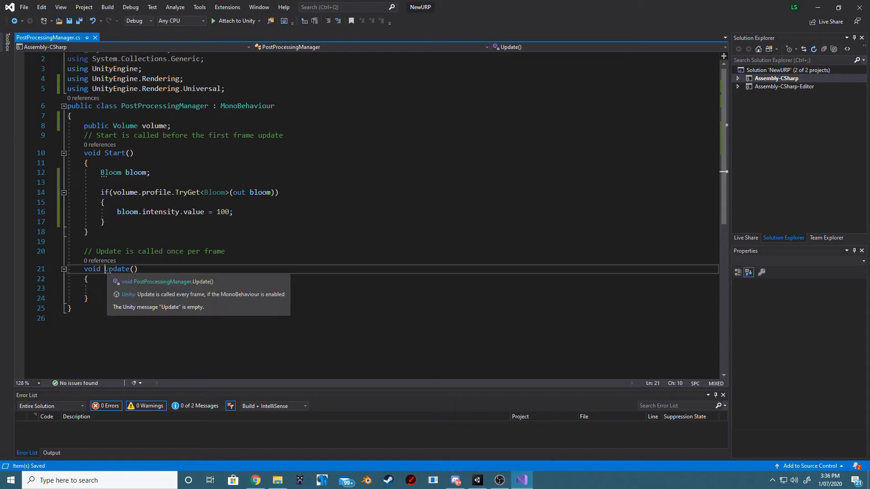
pyautogui.write('F')
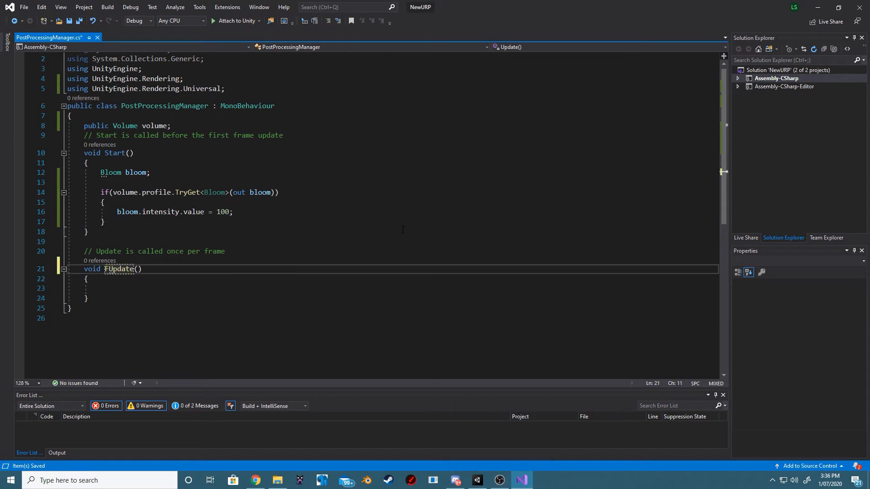
pyautogui.write('ixedUpdate')
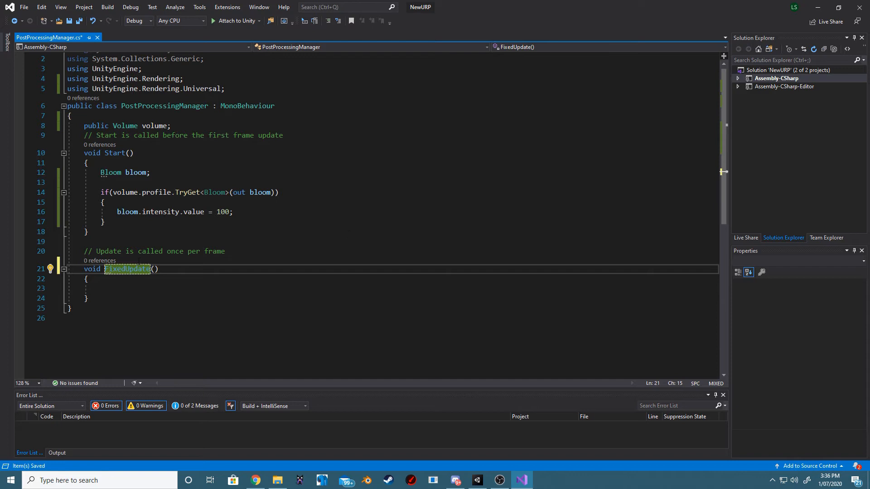
pyautogui.moveTo(84, 269); pyautogui.dragTo(85, 299)
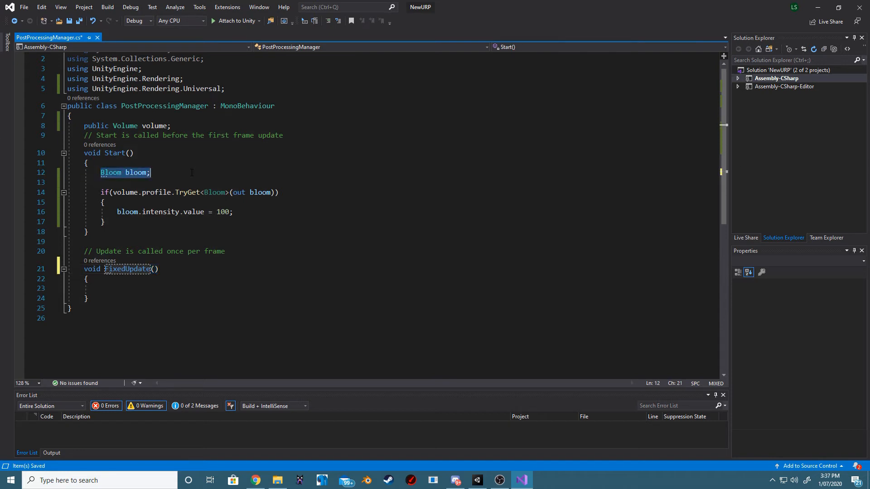
pyautogui.press('Delete')
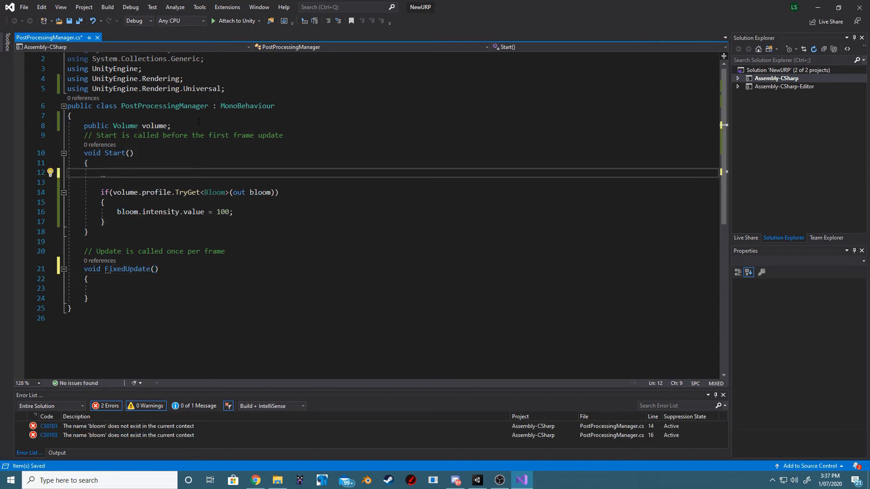
# Declare Bloom as a class field and set bloom.intensity.value to Mathf.PingPong(Time.time * 2, 8).
pyautogui.write('Bloom bloom;')
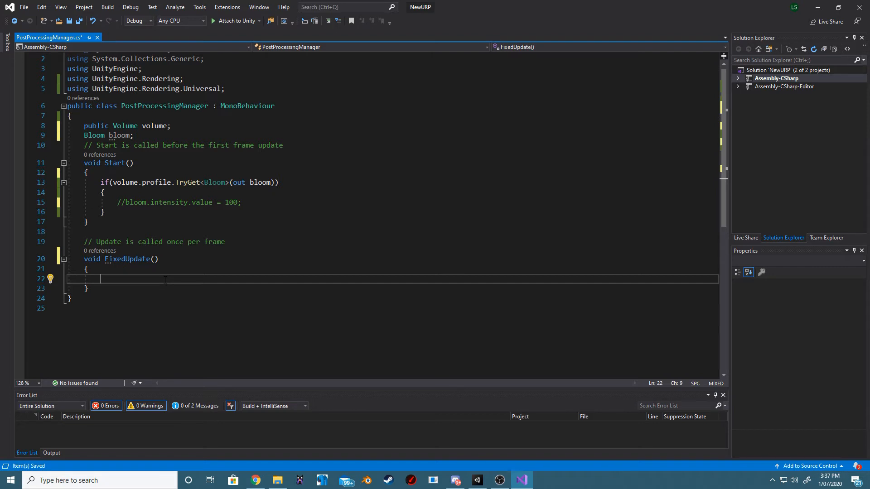
pyautogui.write('bloom.va')
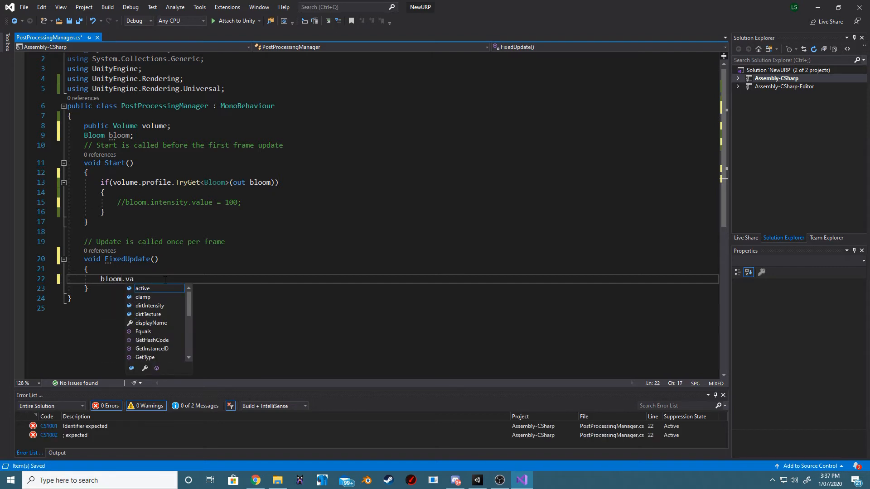
pyautogui.write('intensity.value = m')
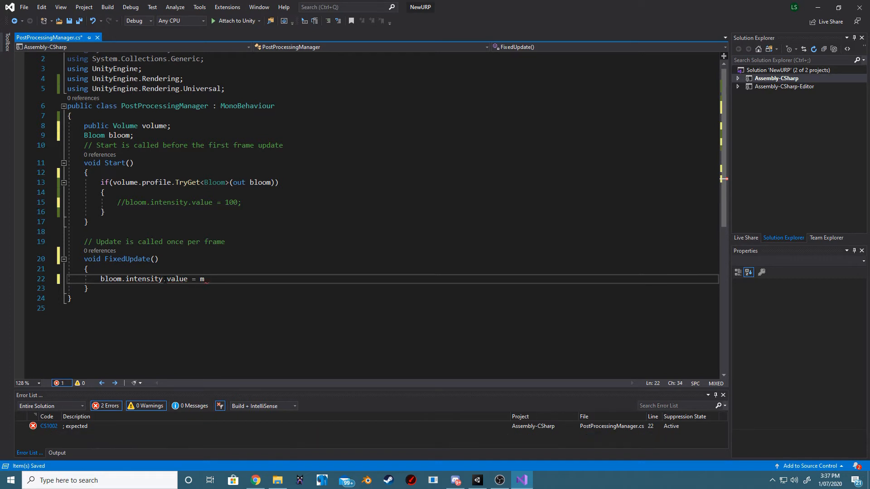
pyautogui.write('athf.pi')
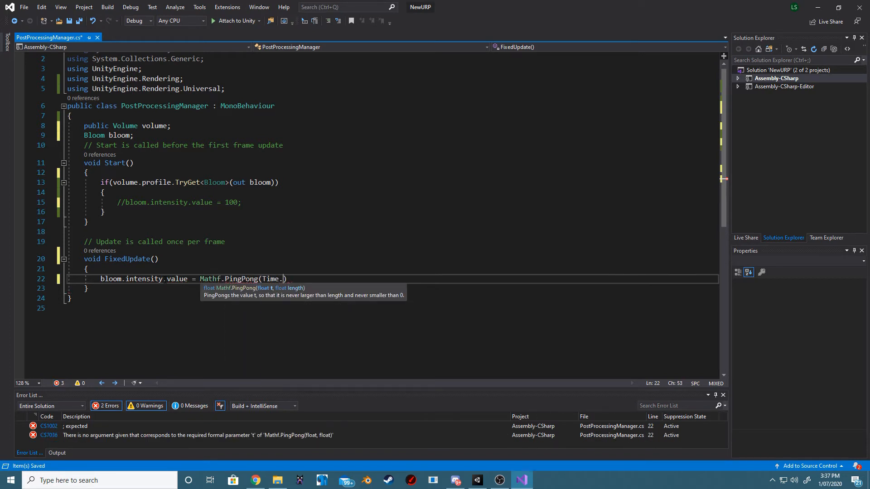
pyautogui.write('time,')
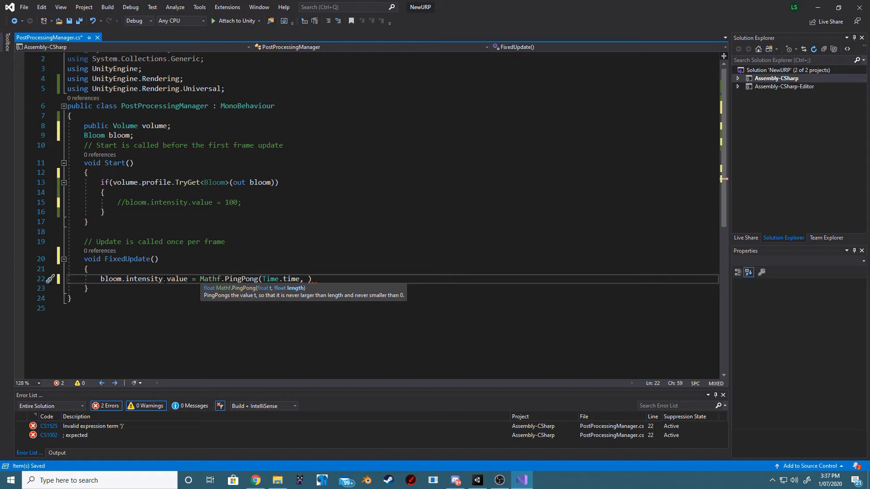
pyautogui.write('8')
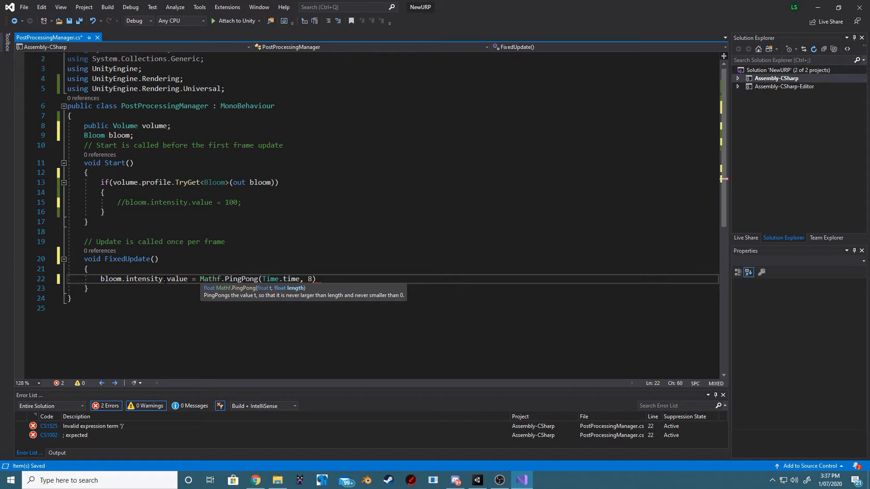
pyautogui.write(';')
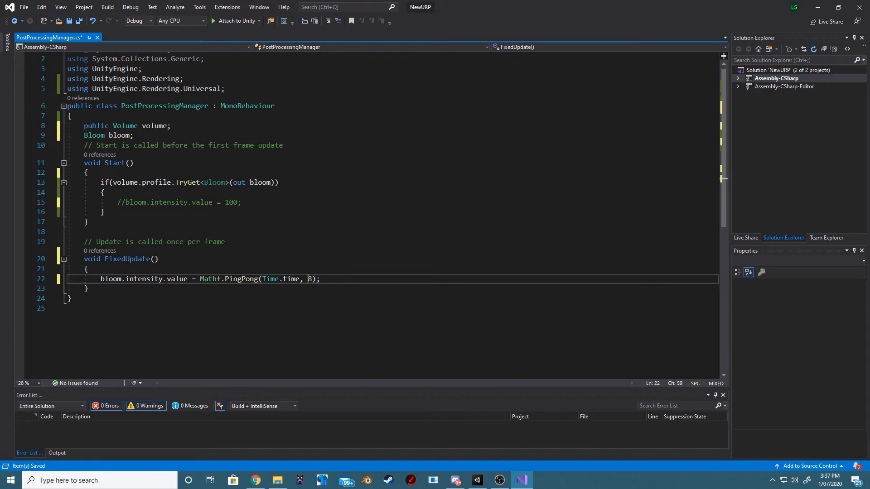
pyautogui.write('* 2')
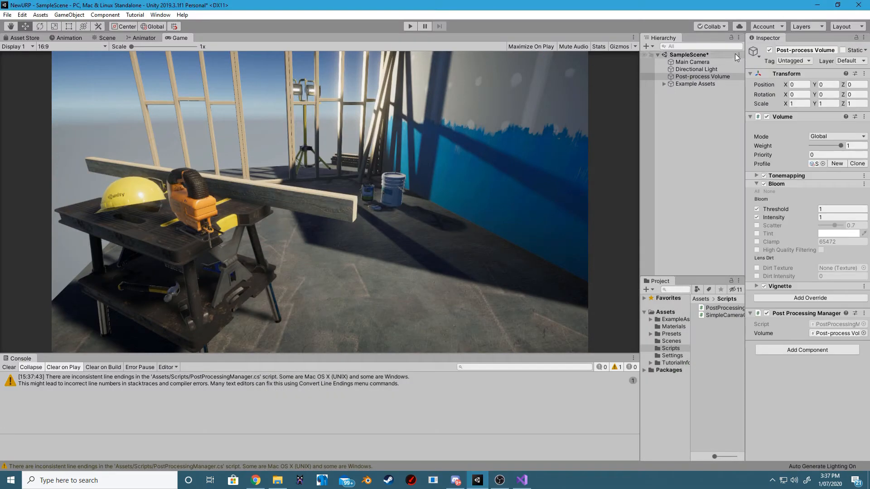
# Clear the console warning, select Post-process Volume, and enter Play mode.
pyautogui.click(8, 367)
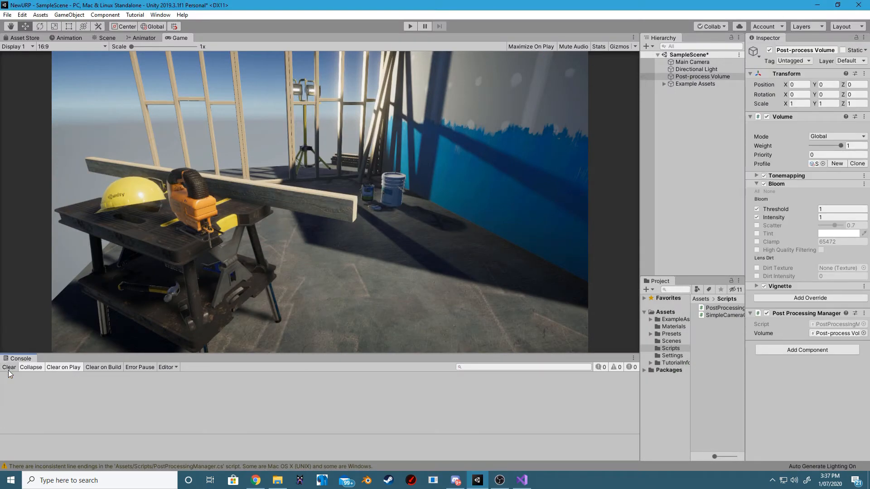
pyautogui.click(701, 76)
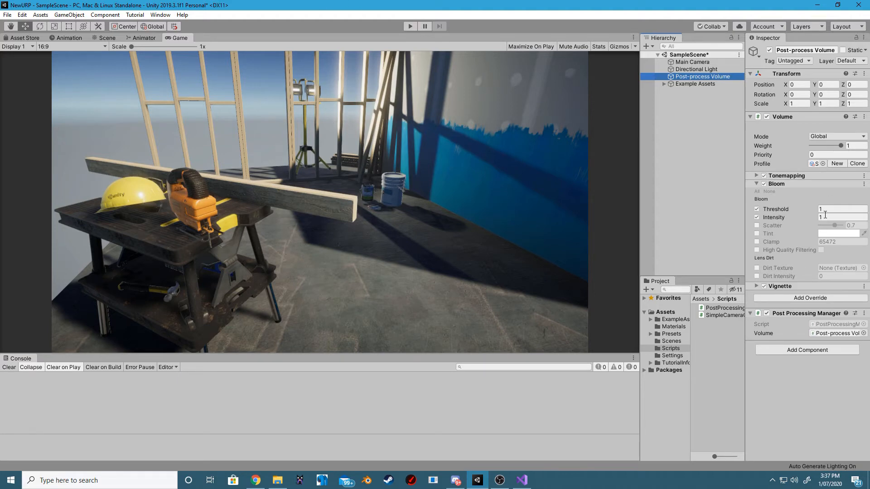
pyautogui.click(410, 26)
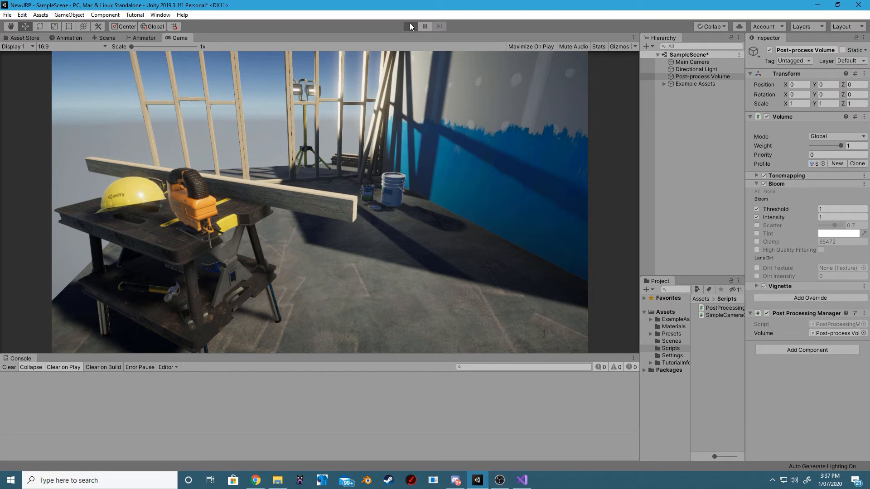
pyautogui.click(410, 26)
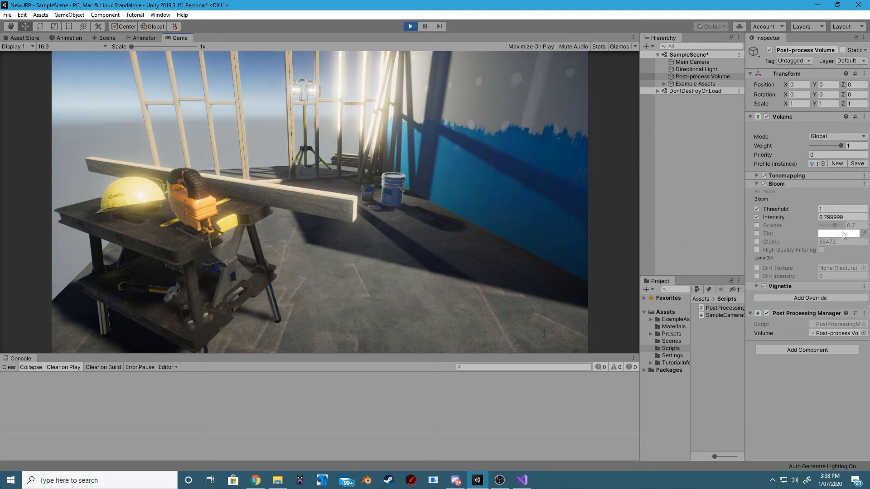
# Watch Bloom Intensity pulse in the Inspector, adjusting values like 5.32, then stop playing.
pyautogui.moveTo(848, 217); pyautogui.dragTo(832, 217)
pyautogui.write('1.08')
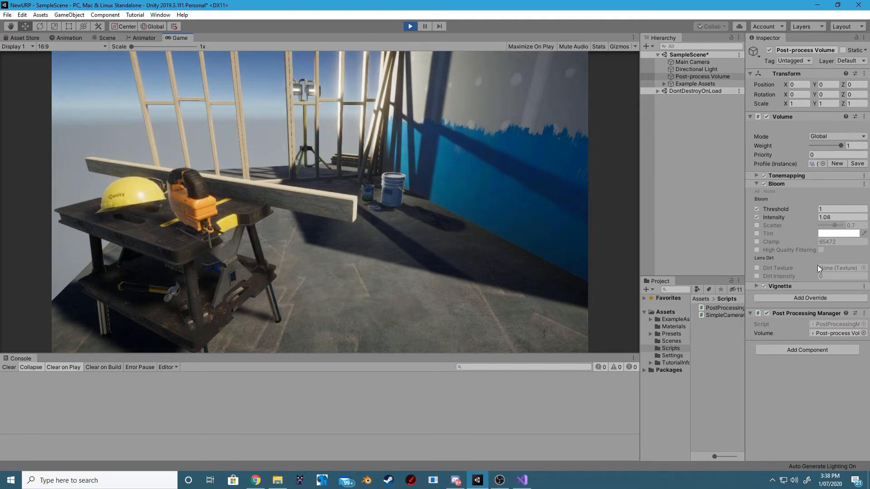
pyautogui.moveTo(837, 217); pyautogui.dragTo(813, 217)
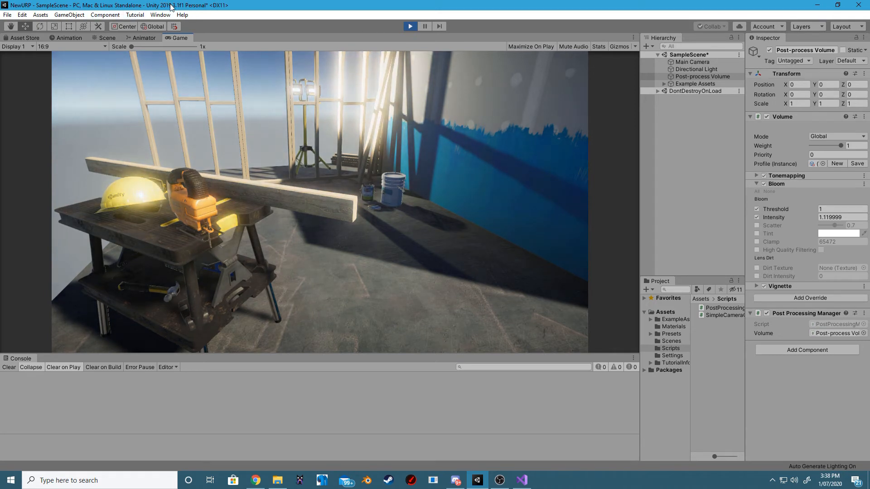
pyautogui.write('5.32')
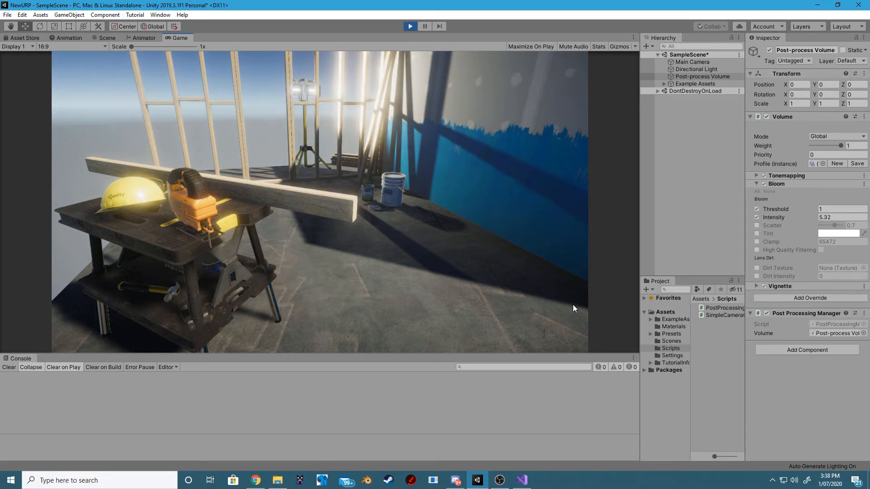
pyautogui.moveTo(837, 217); pyautogui.dragTo(816, 217)
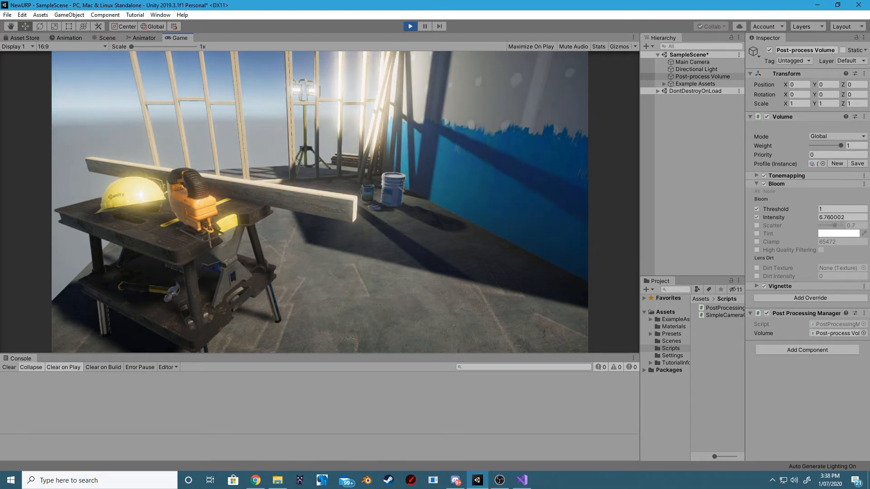
pyautogui.moveTo(843, 225); pyautogui.dragTo(827, 224)
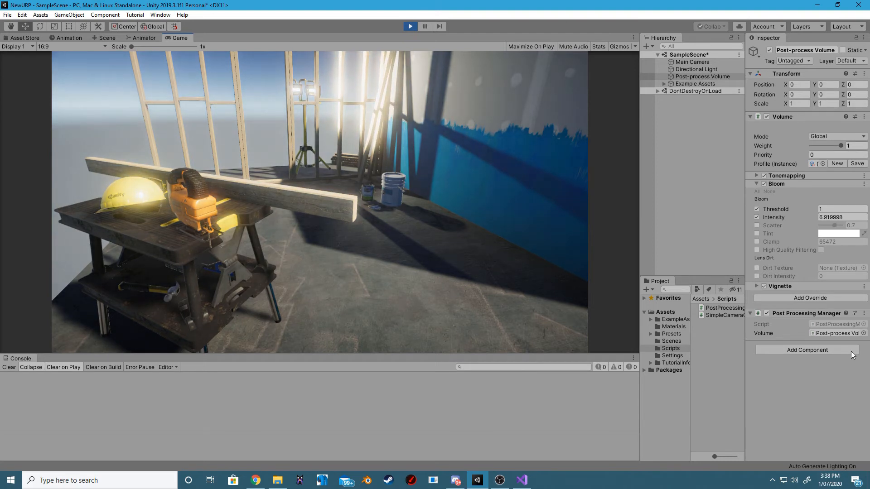
pyautogui.click(410, 26)
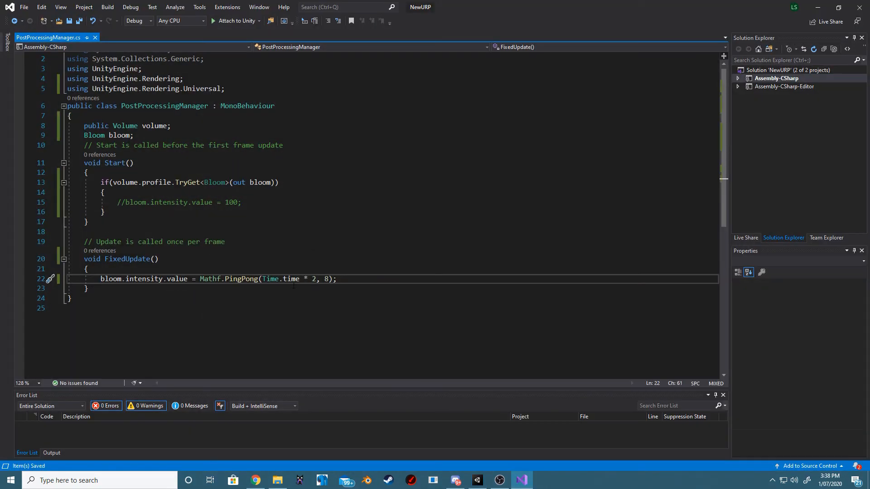
# Change the PingPong time multiplier from 2 to 6.
pyautogui.write('6')
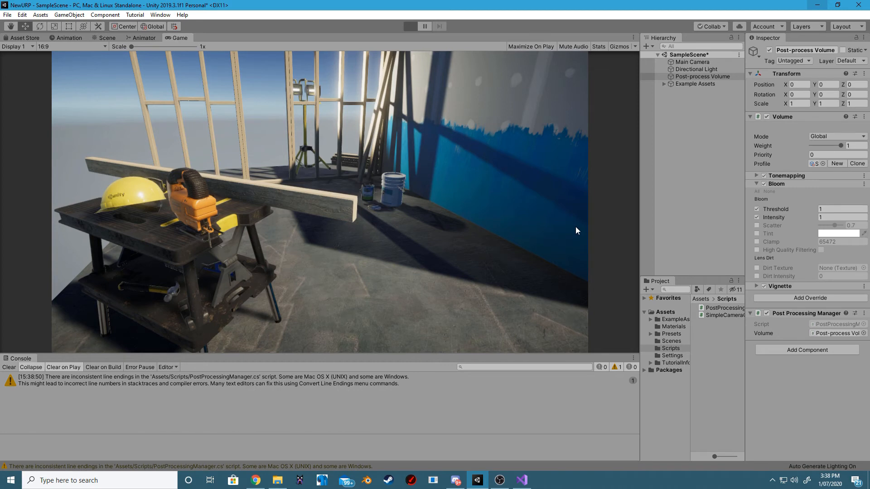
# Add a Chromatic Aberration override to the volume profile, enabling Intensity and entering 0.
pyautogui.click(410, 26)
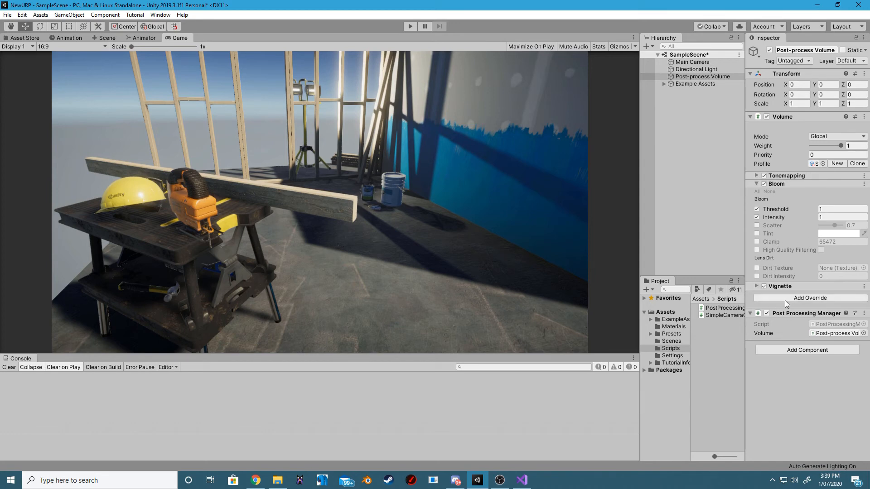
pyautogui.click(810, 298)
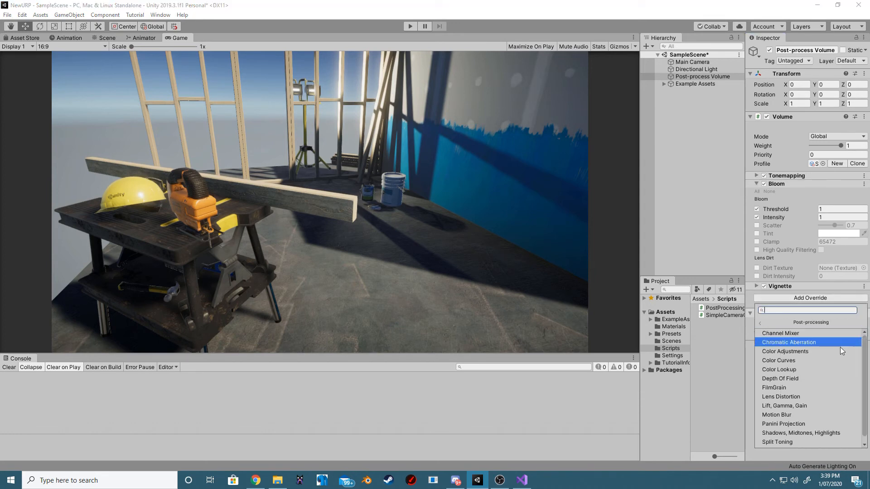
pyautogui.moveTo(781, 333)
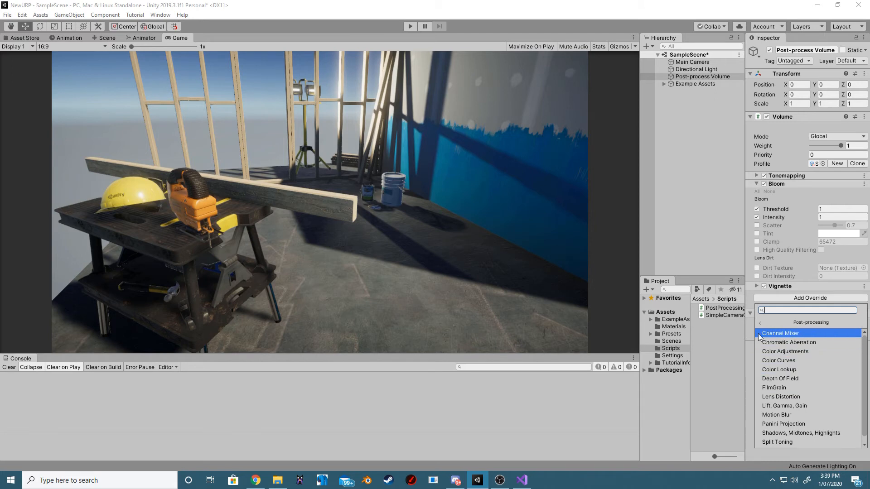
pyautogui.moveTo(789, 346)
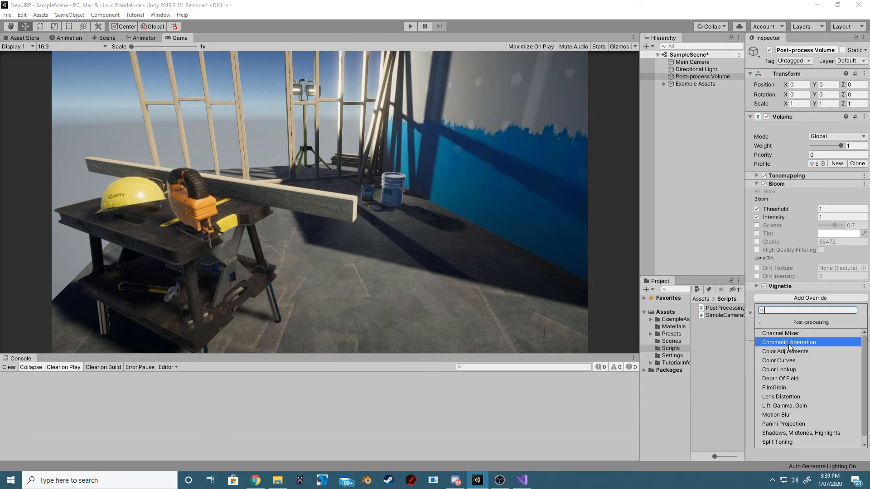
pyautogui.click(789, 342)
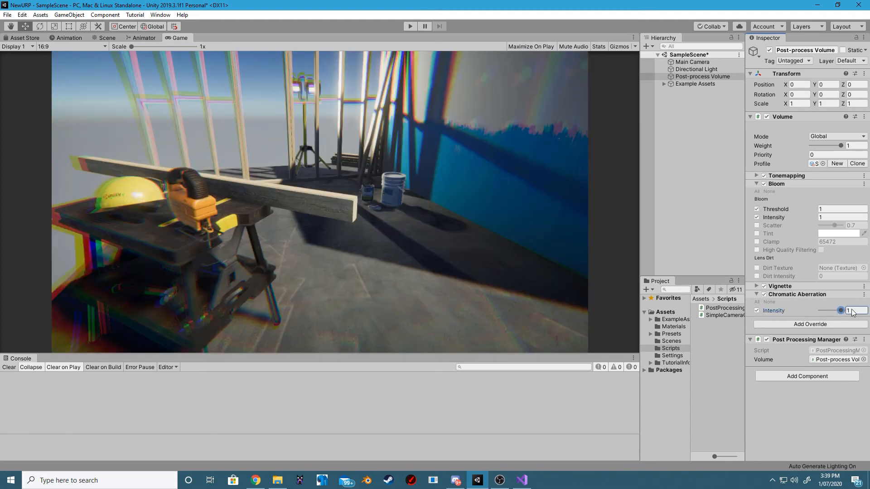
pyautogui.write('0')
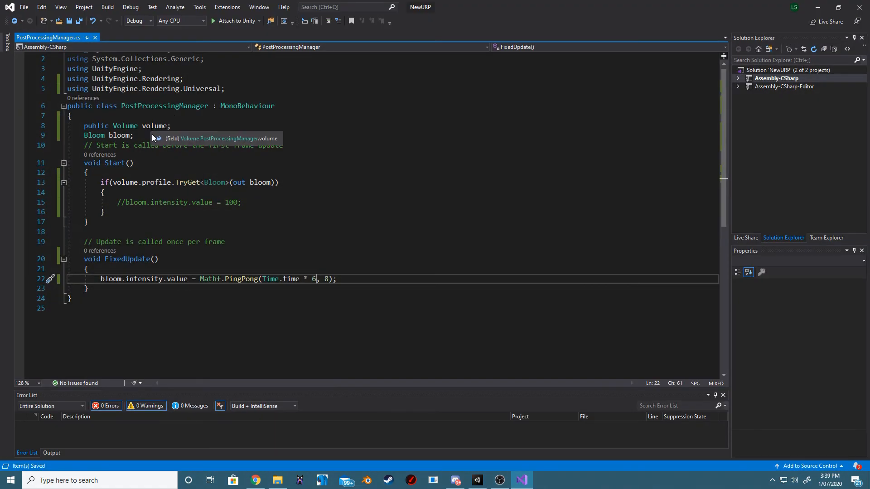
# Declare a ChromaticAberration 'chromatic' field and fetch it with TryGet in Start.
pyautogui.write('ch')
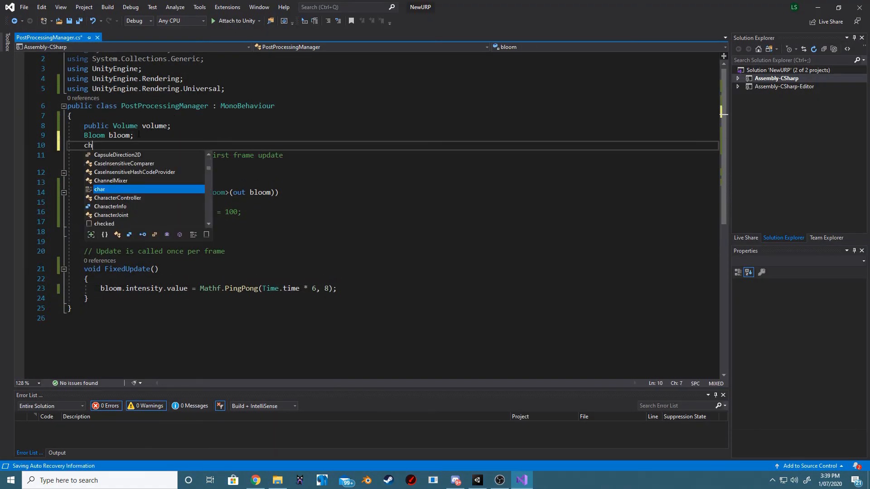
pyautogui.write('ChromaticAberration')
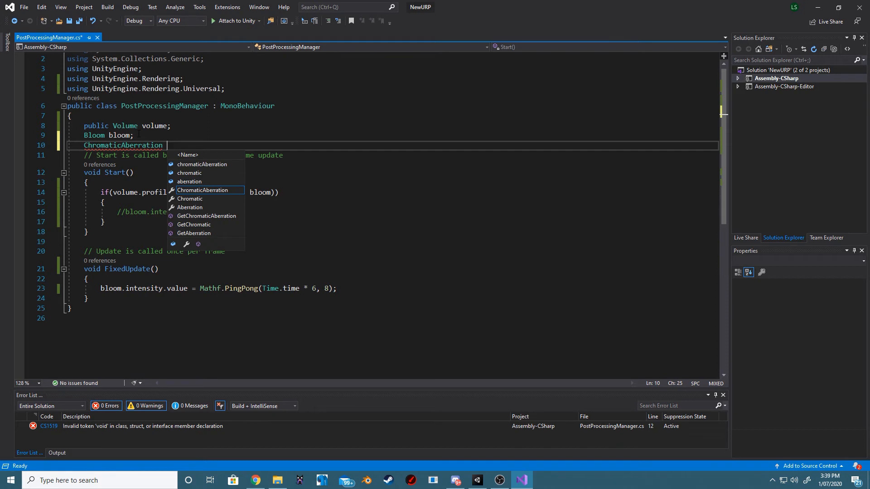
pyautogui.write('chrom')
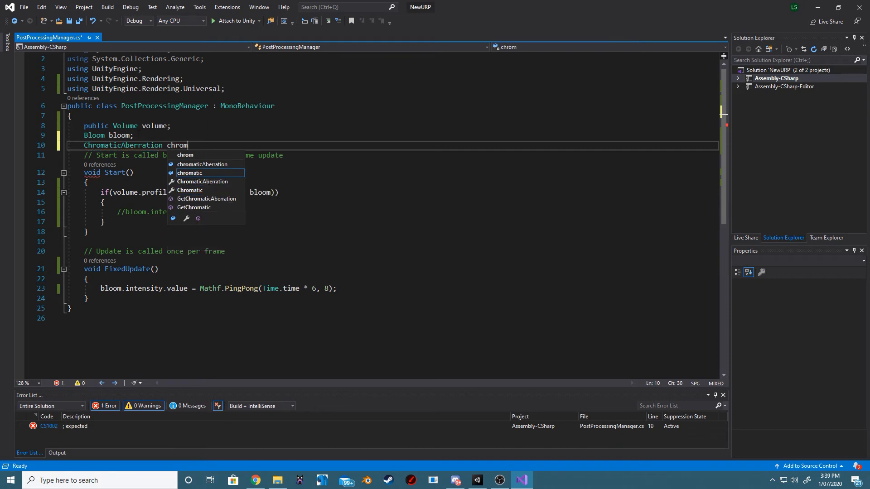
pyautogui.write('atic;')
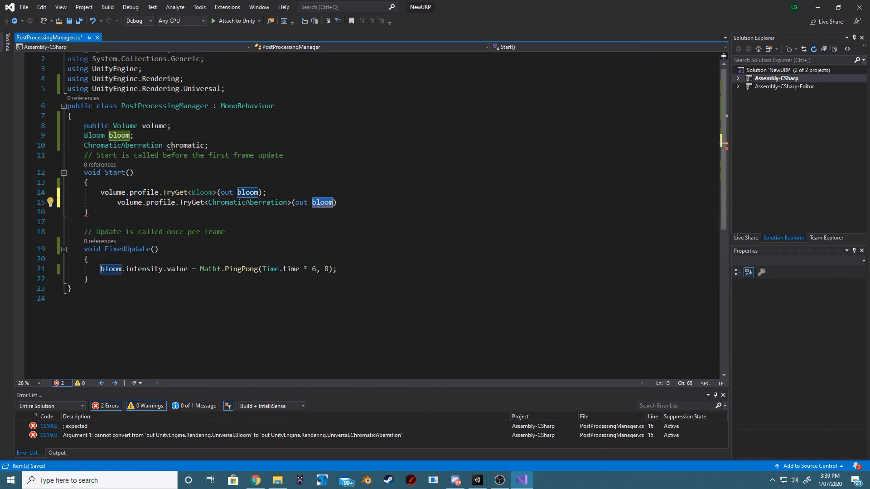
pyautogui.write('chromatic')
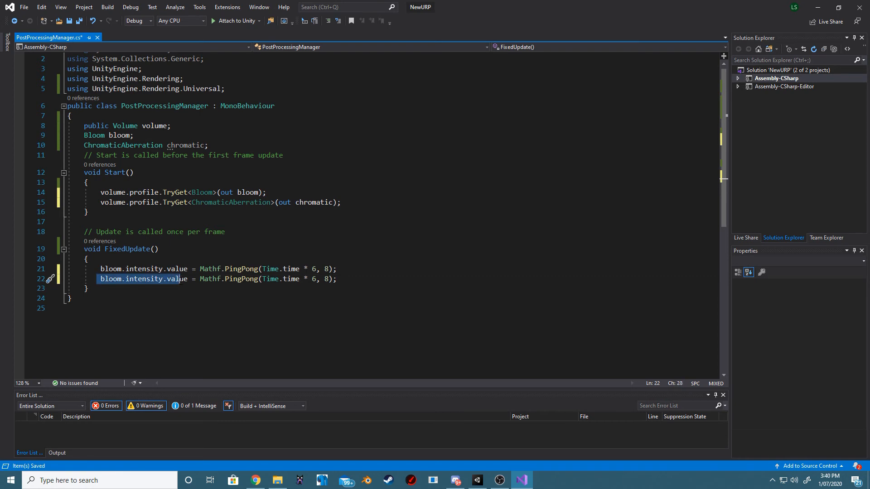
# Pulse chromatic.intensity.value with PingPong in FixedUpdate, then return to Unity.
pyautogui.write('chromatic')
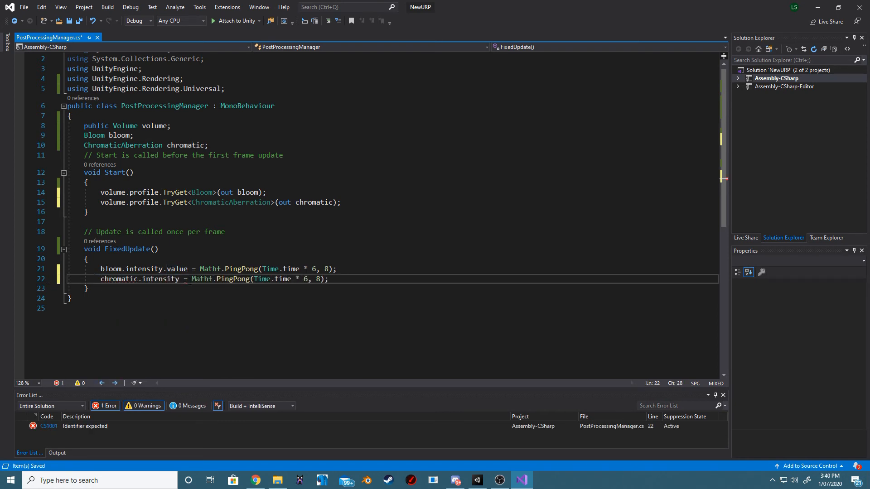
pyautogui.write('.value')
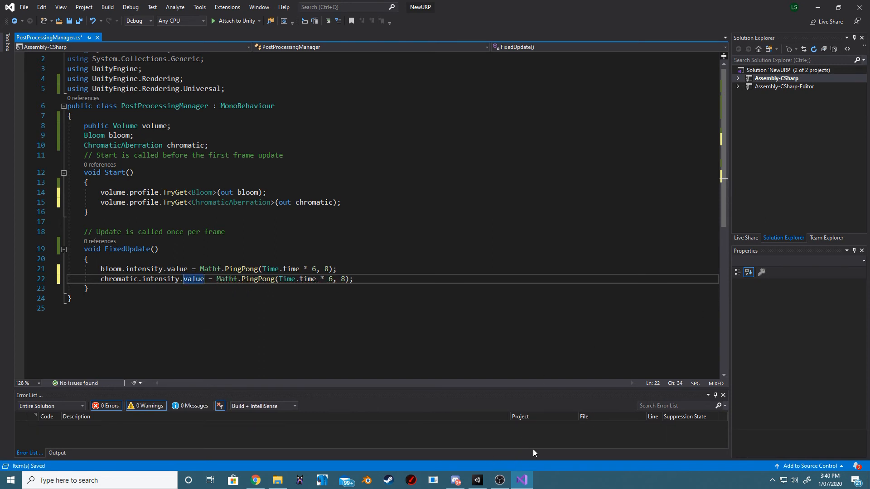
pyautogui.click(477, 481)
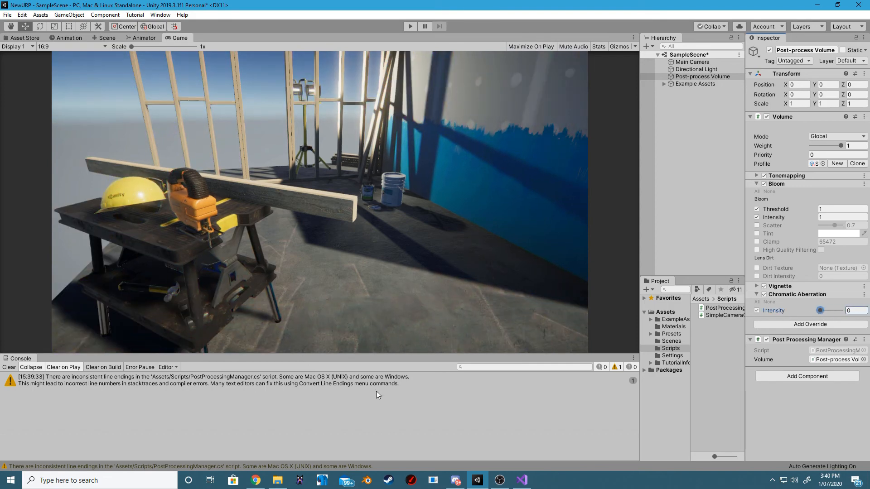
# Enter Play mode and select Post-process Volume to watch Bloom and Chromatic Aberration animate.
pyautogui.click(520, 479)
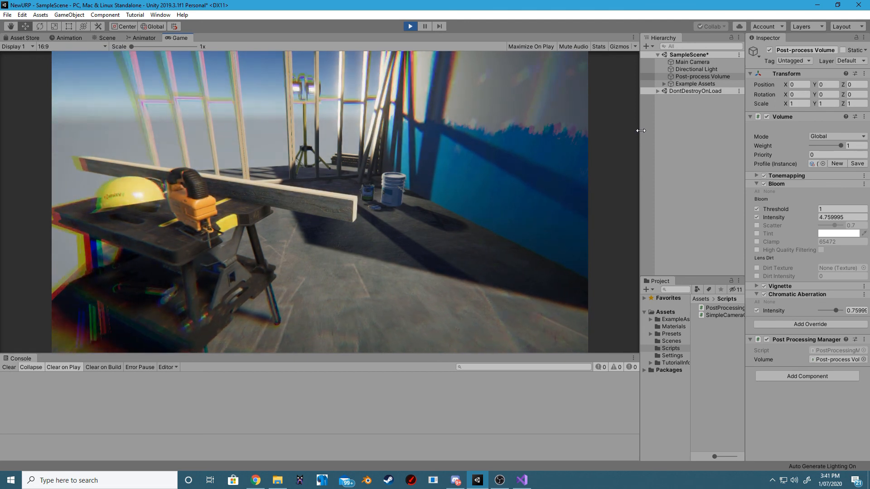
pyautogui.click(702, 76)
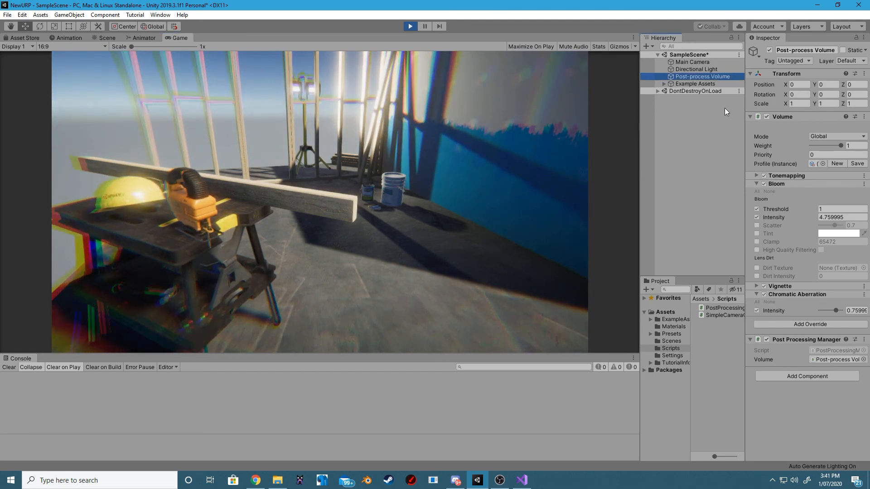